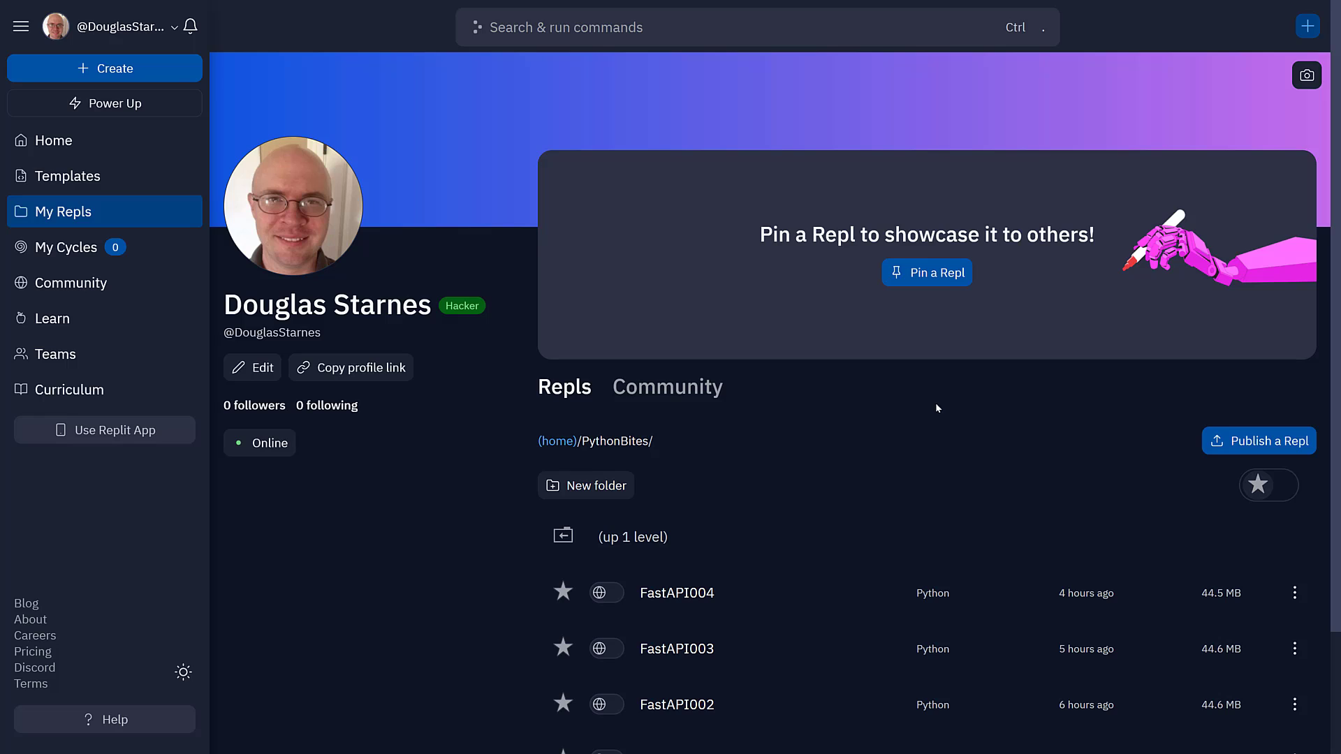
Fork the FastAPI004 repl as FastAPI005 from its actions menu and confirm
{"action": "left_click", "coordinate": [1294, 593]}
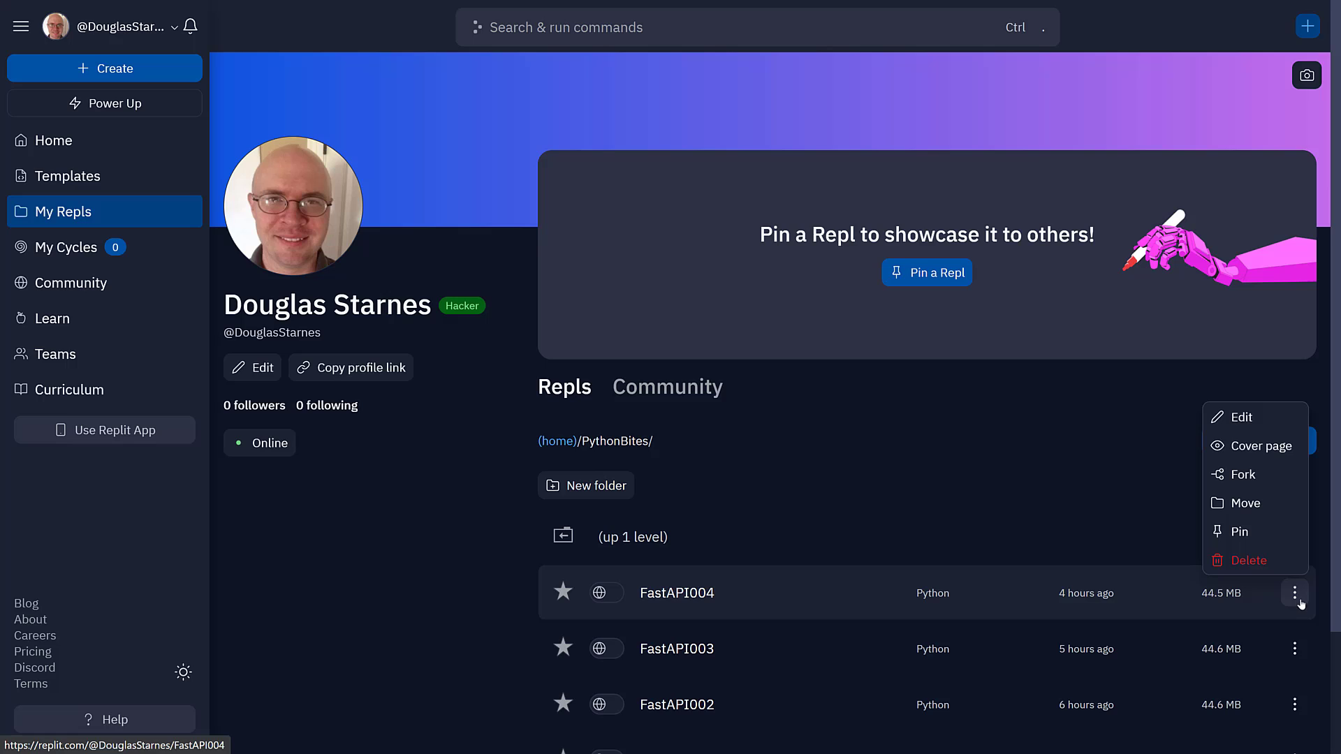
{"action": "left_click", "coordinate": [1240, 475]}
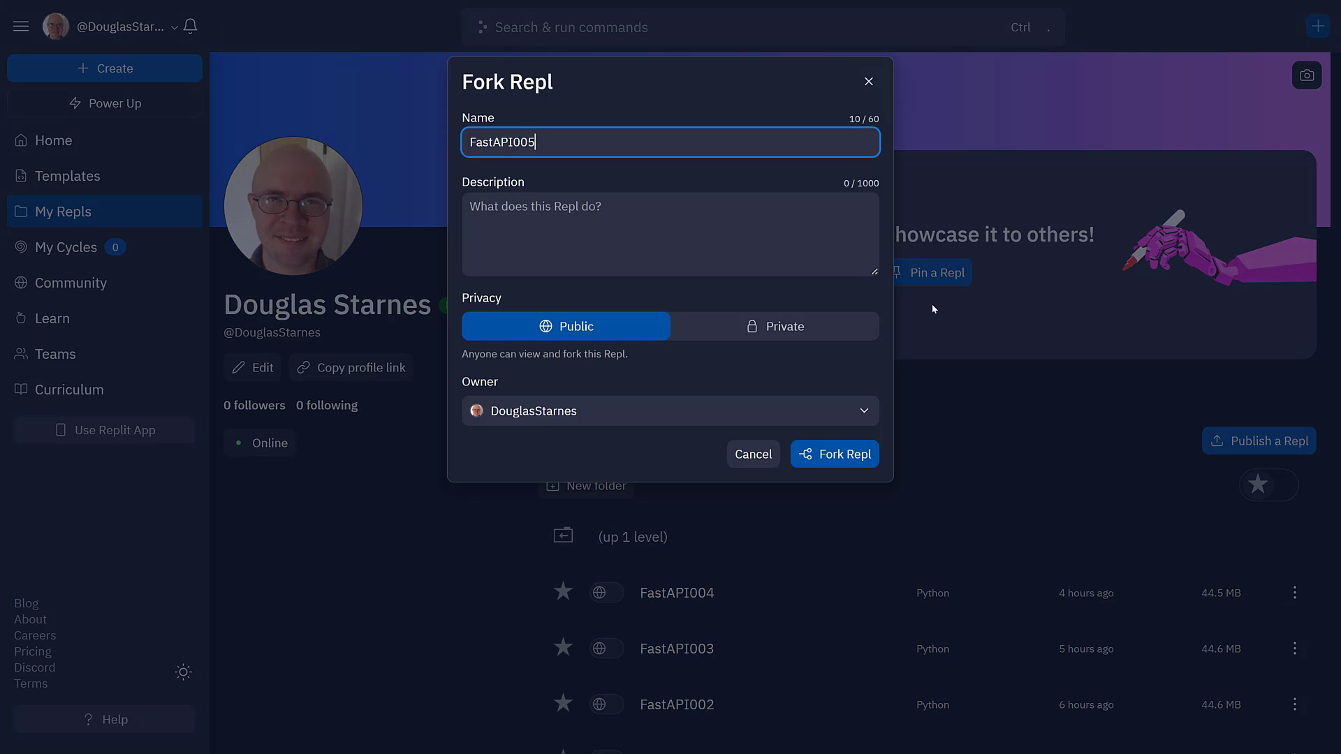
{"action": "left_click", "coordinate": [835, 454]}
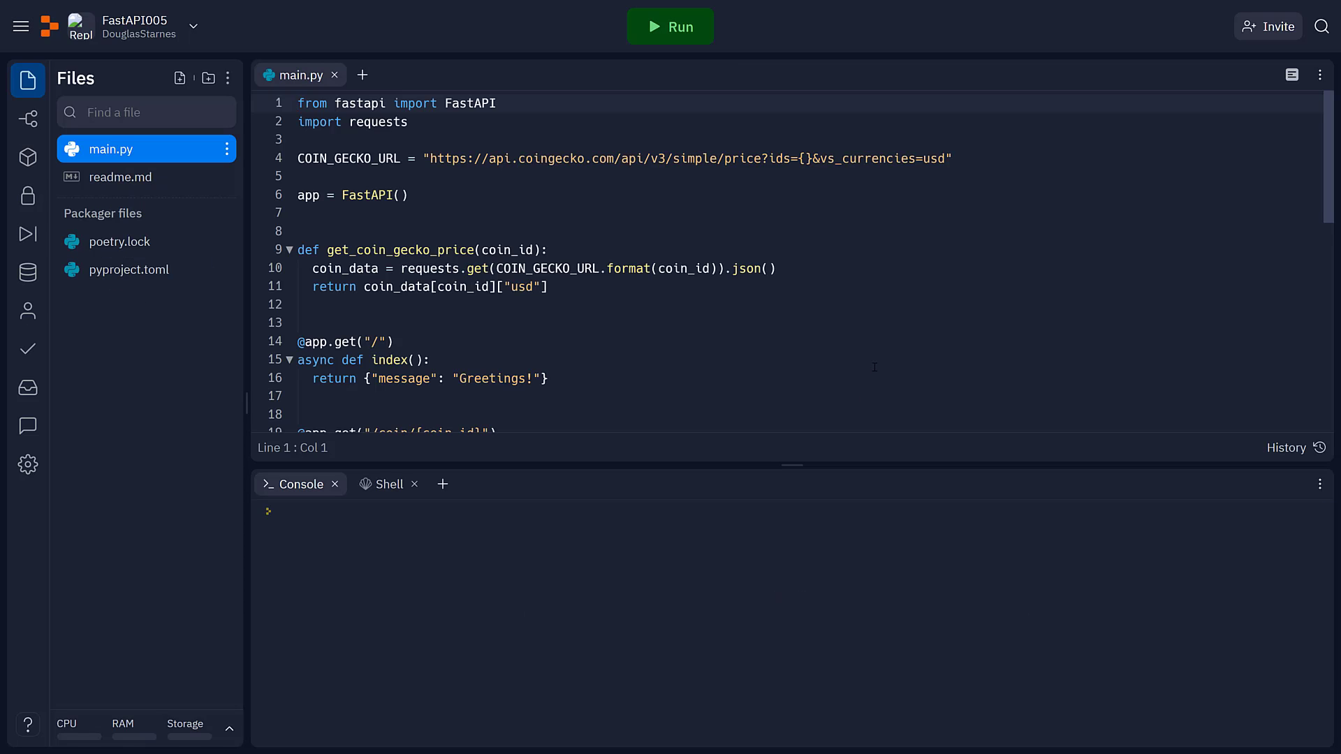
Add 'portfolio = []' on the line after the app is created
{"action": "left_click", "coordinate": [300, 103]}
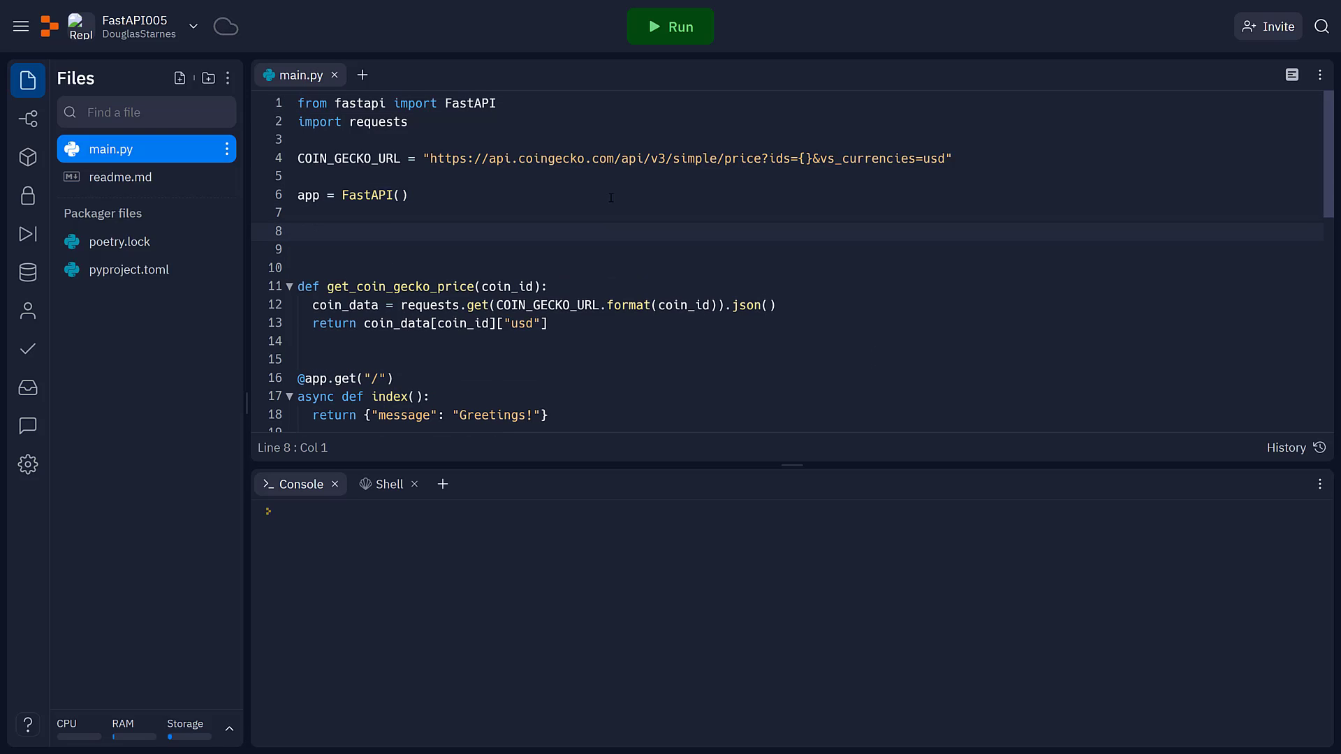
{"action": "type", "text": "portf"}
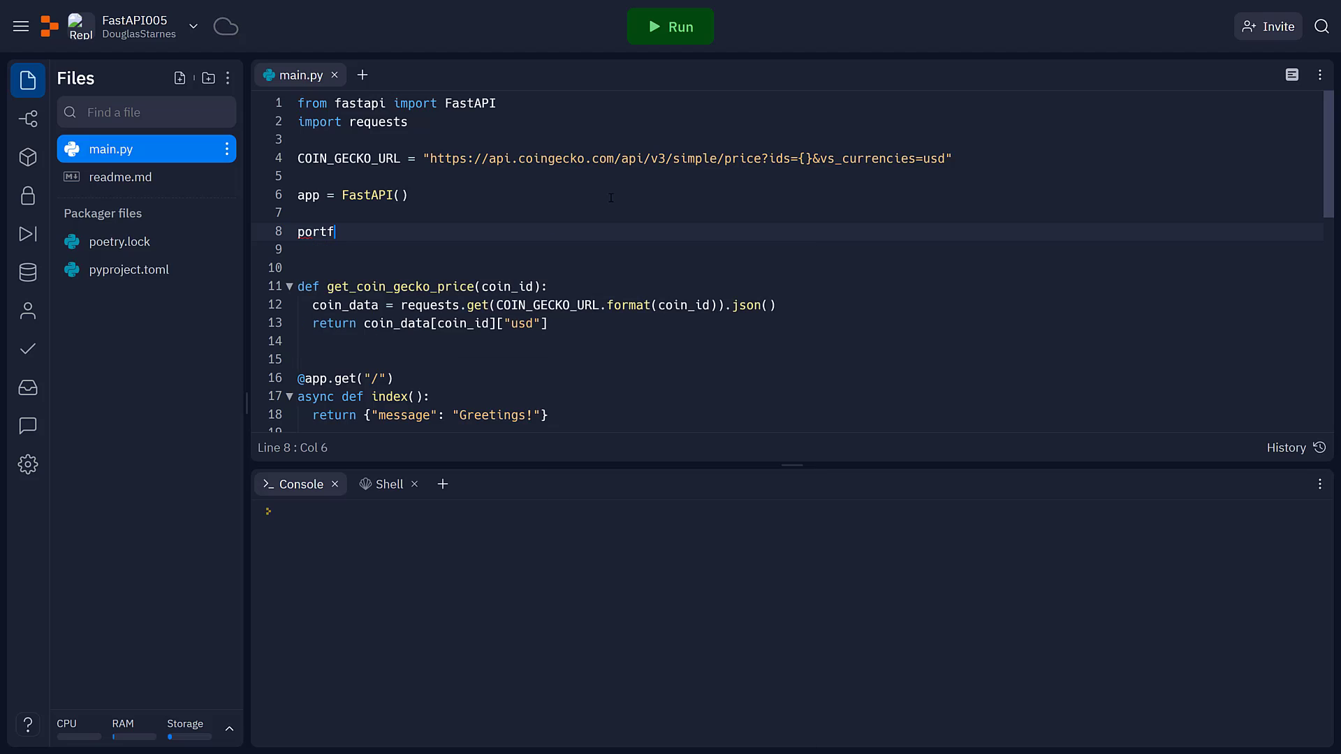
{"action": "type", "text": "olio ="}
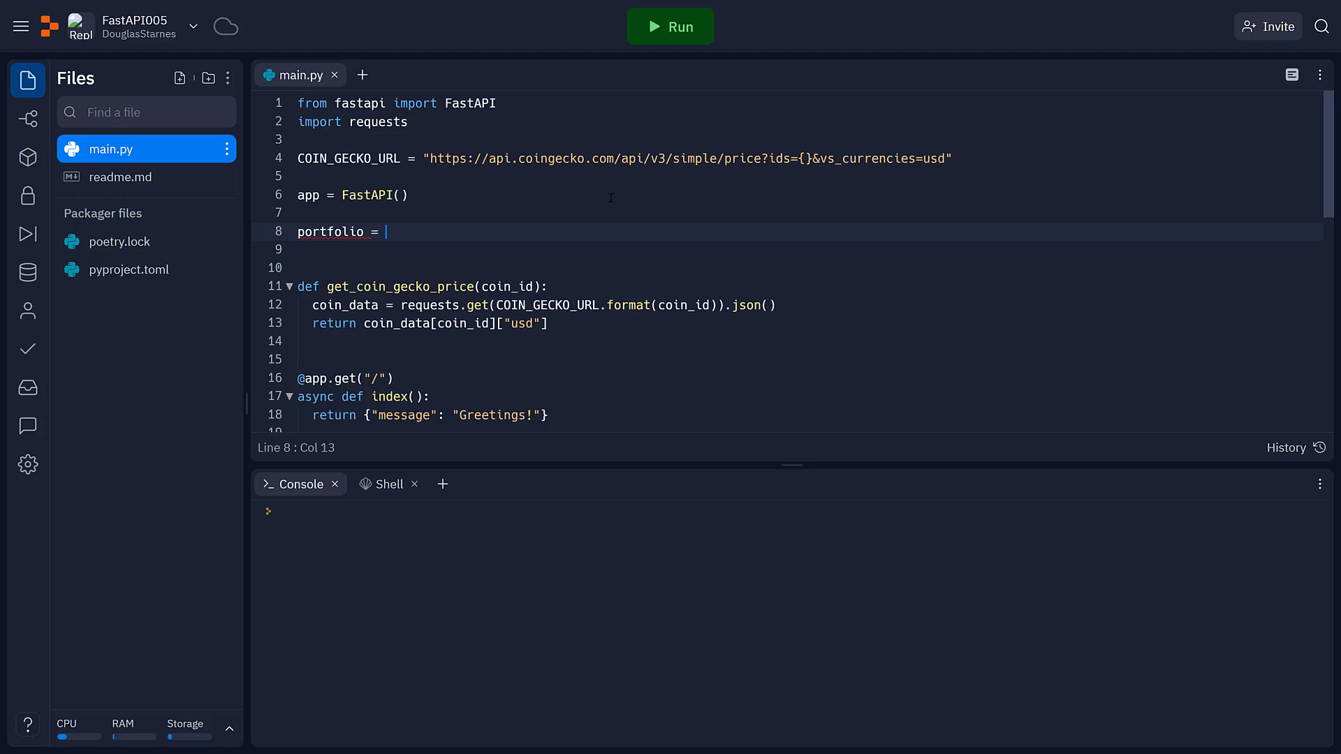
{"action": "type", "text": "[]"}
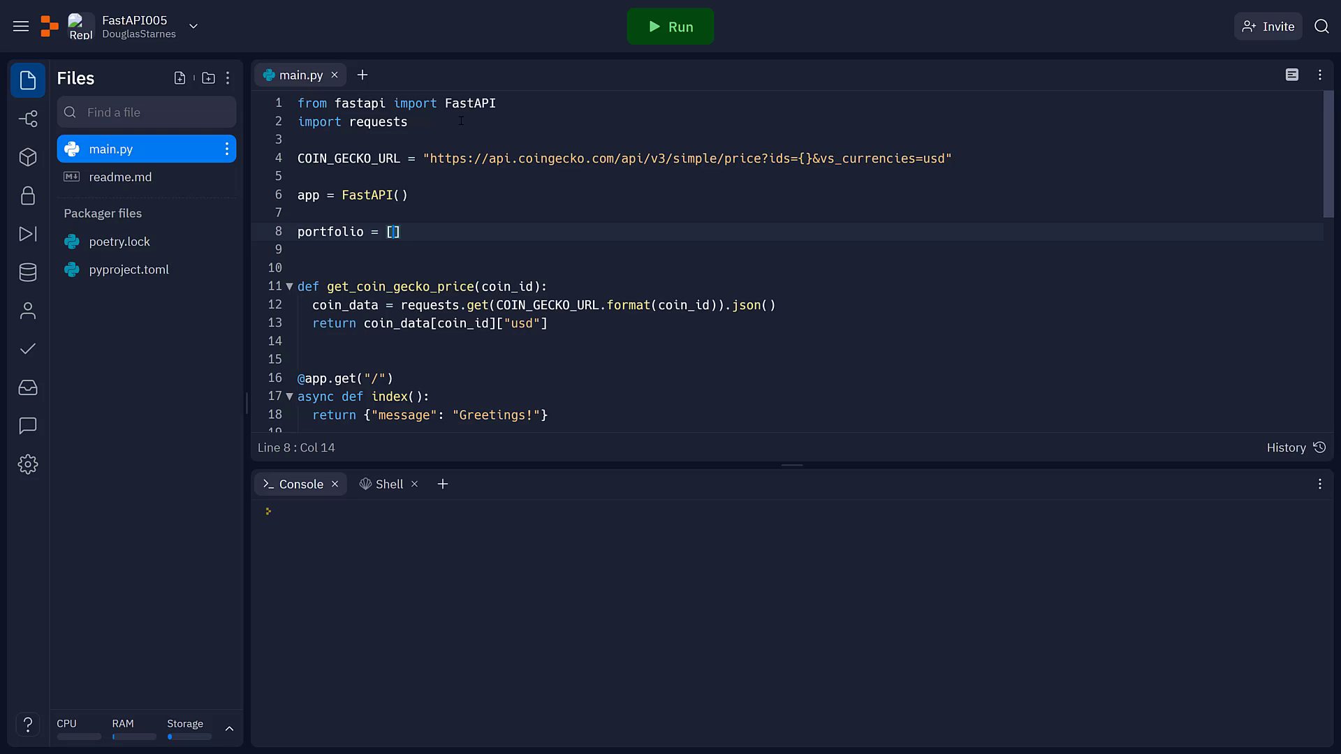
Define 'class Coin:' below the imports with fields coin_id: str and owned: float
{"action": "key", "text": "Enter"}
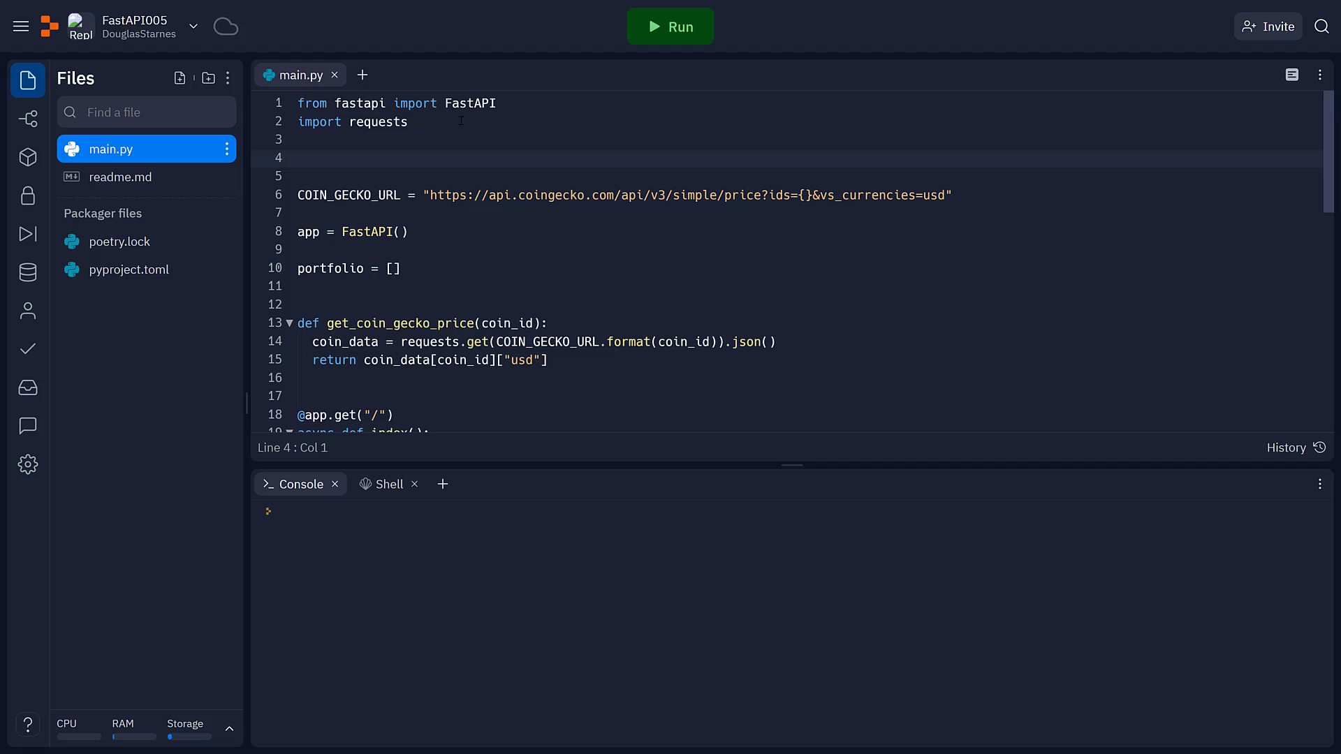
{"action": "type", "text": "class Coin:"}
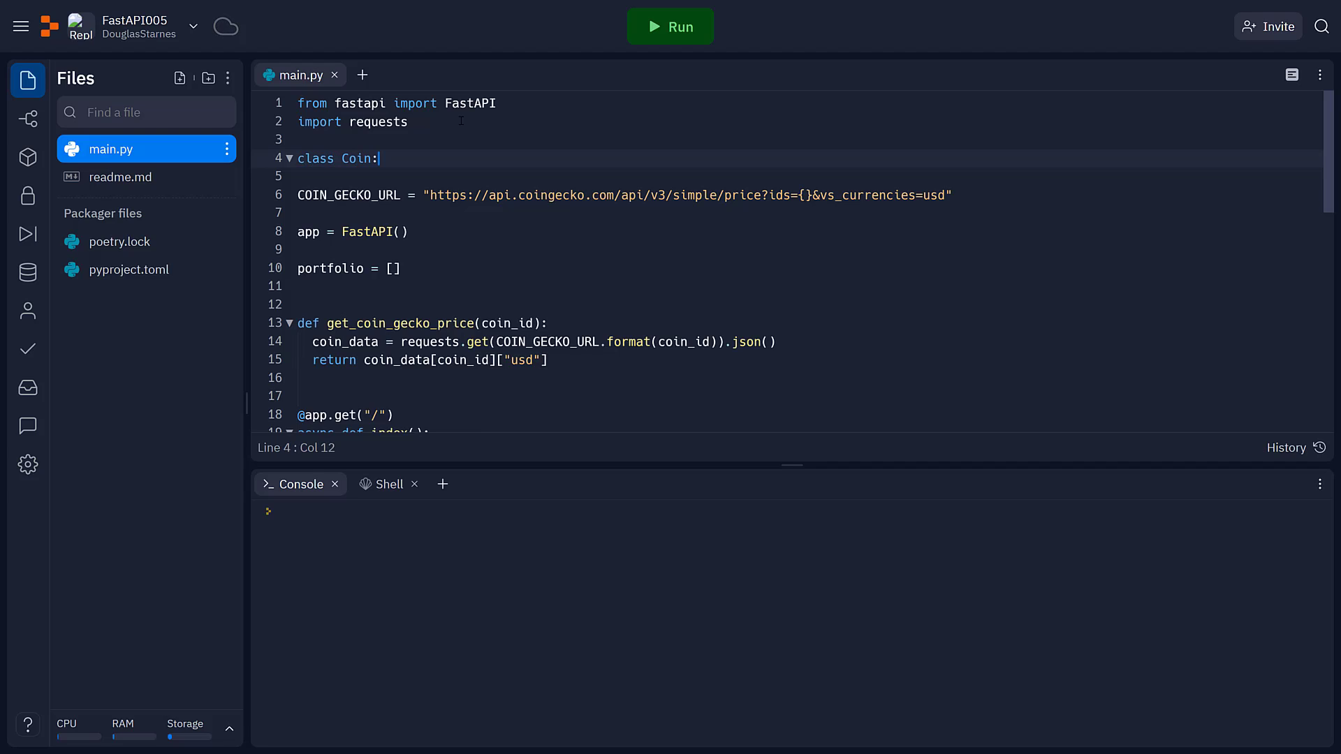
{"action": "key", "text": "Enter"}
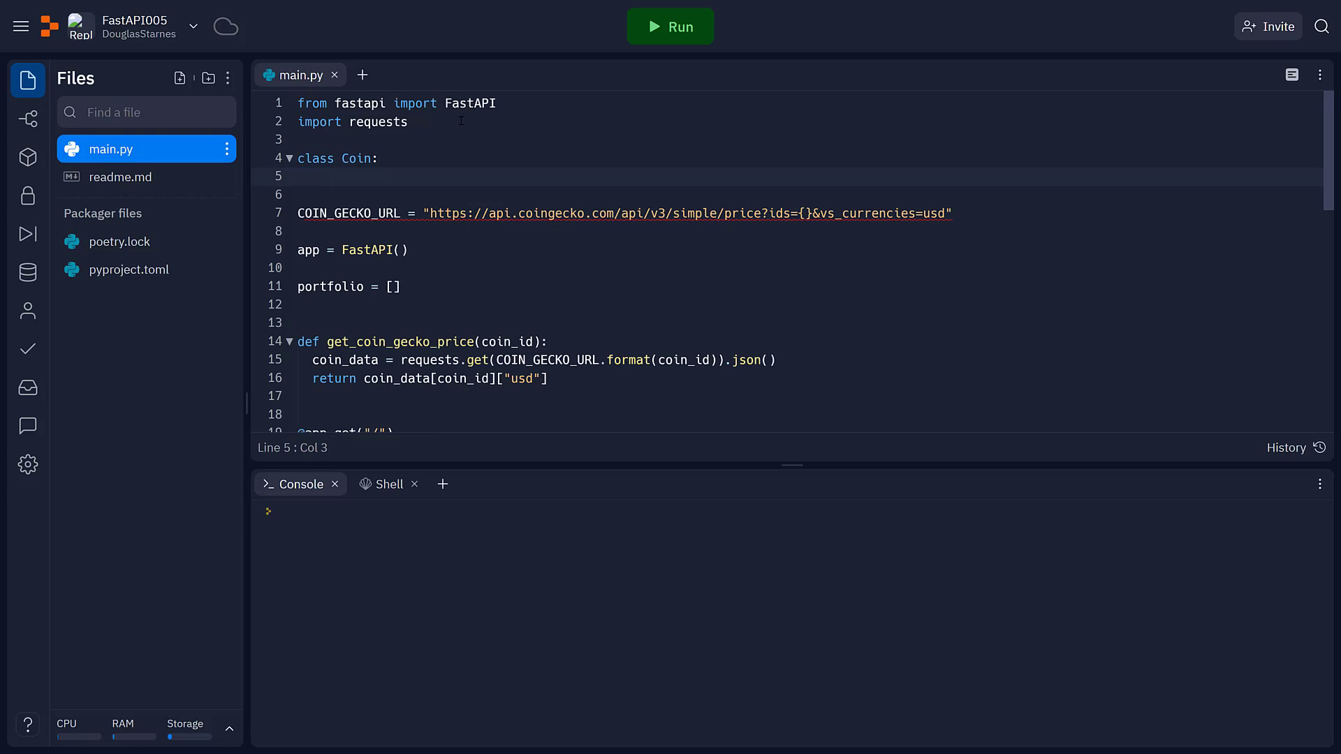
{"action": "type", "text": "coin_id"}
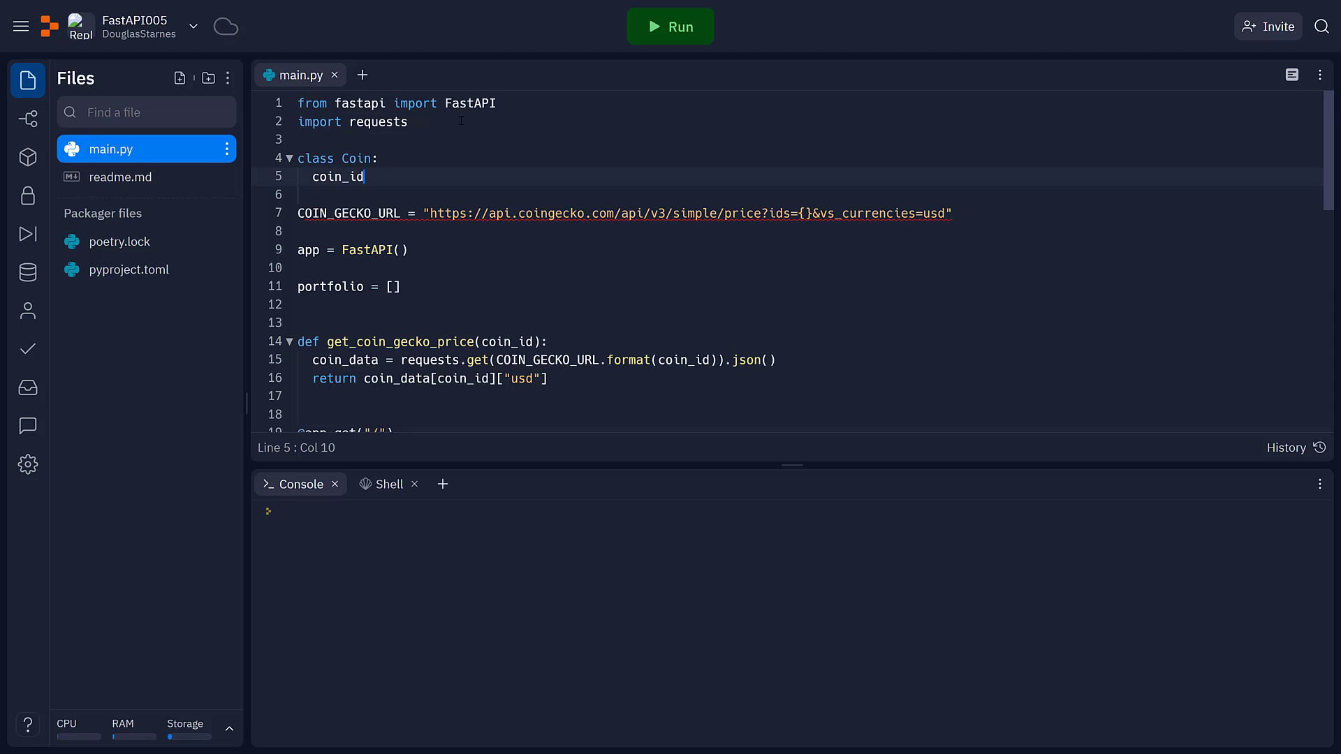
{"action": "type", "text": ": str"}
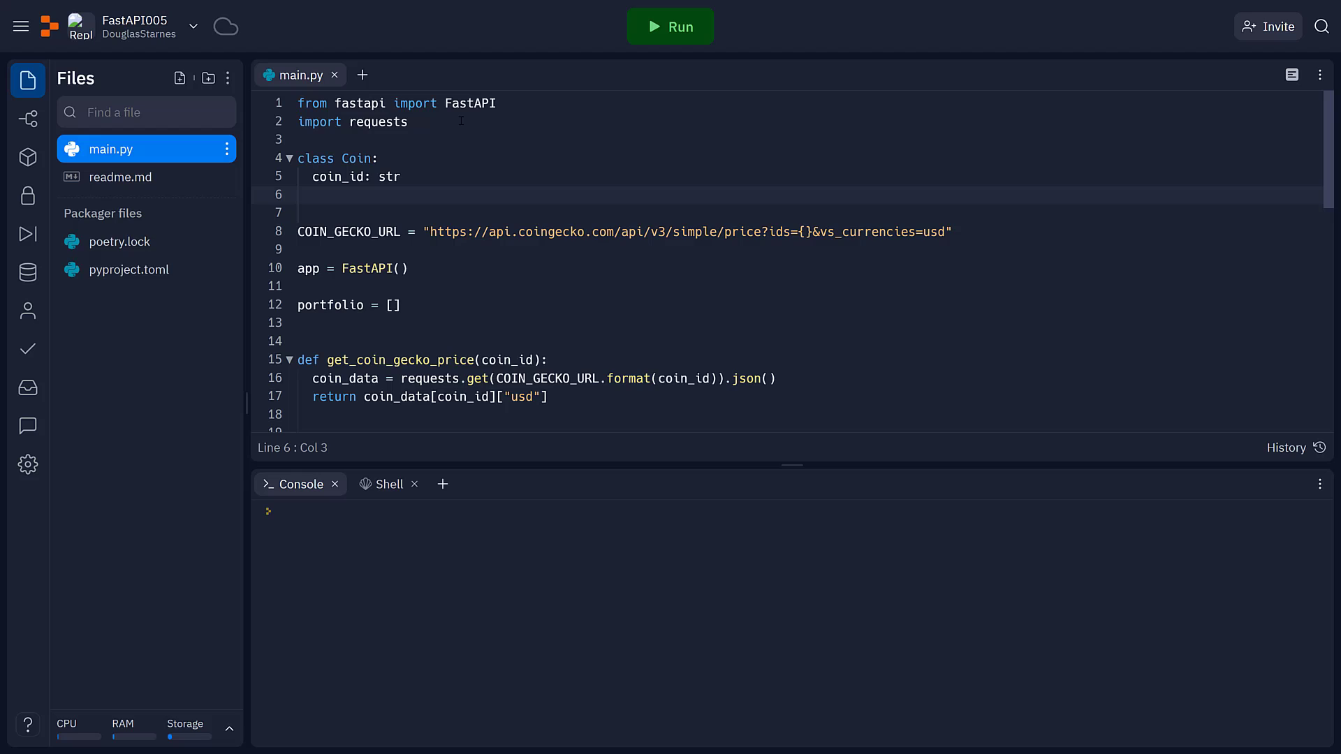
{"action": "type", "text": "owned:"}
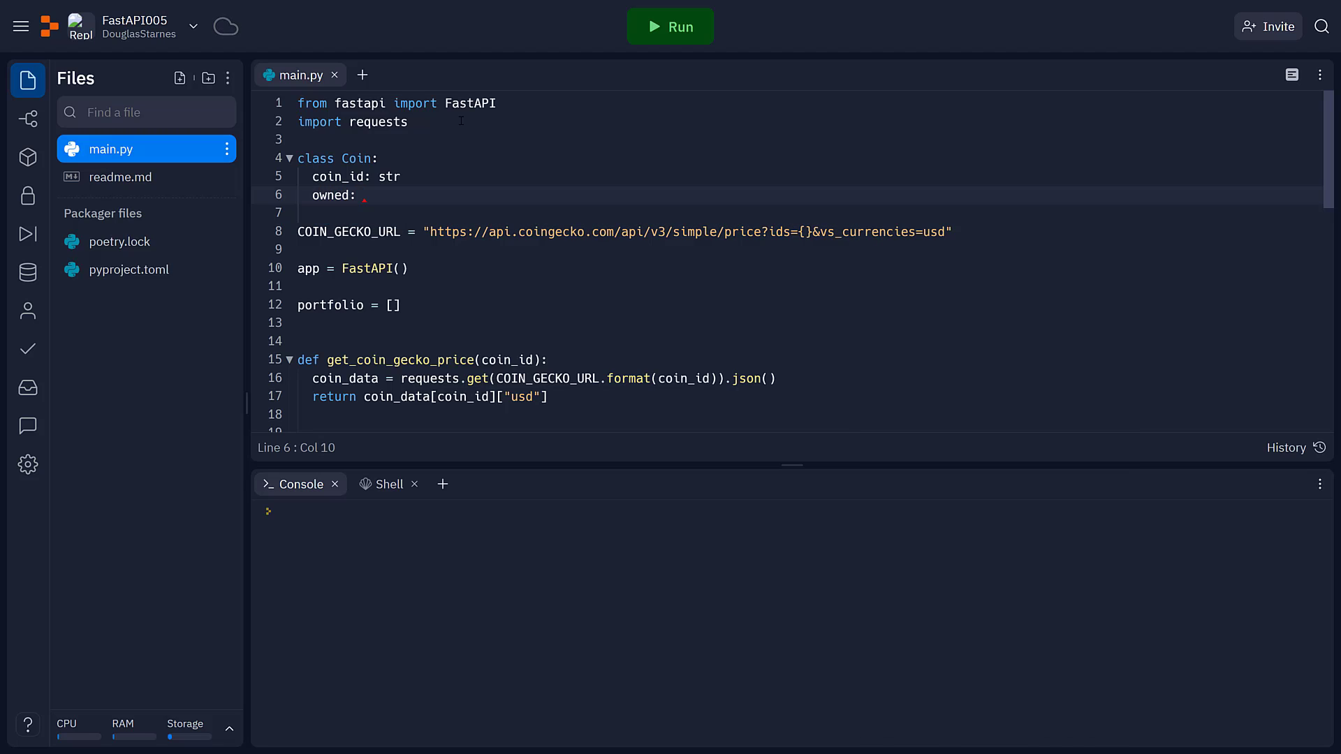
{"action": "type", "text": "float"}
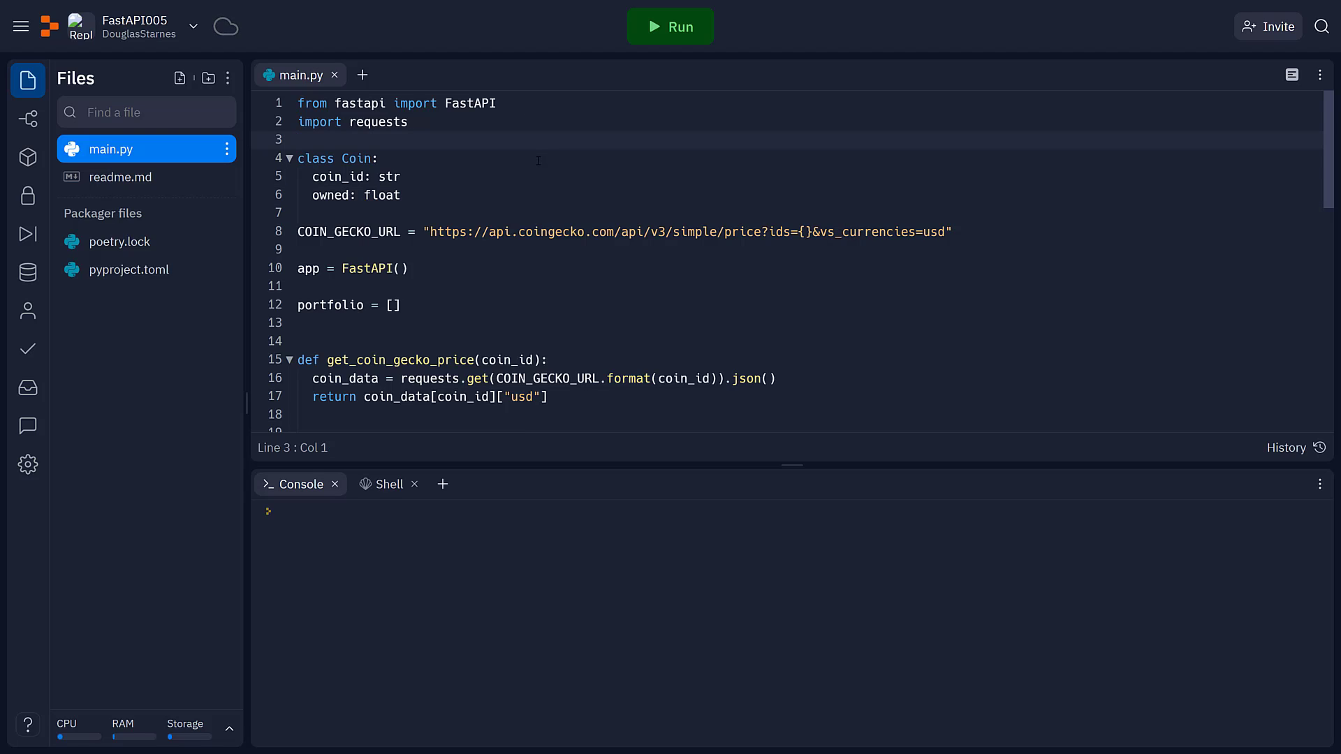
{"action": "left_click", "coordinate": [378, 159]}
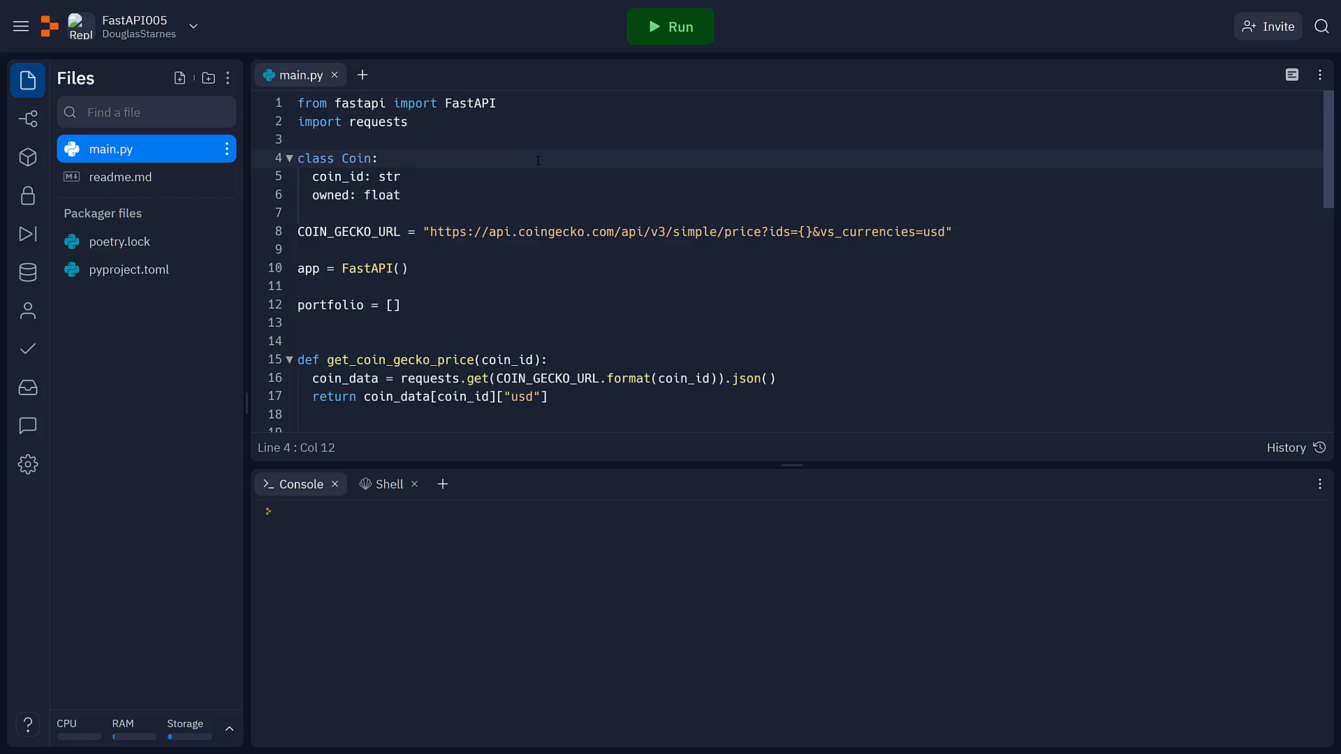
{"action": "left_click", "coordinate": [377, 159]}
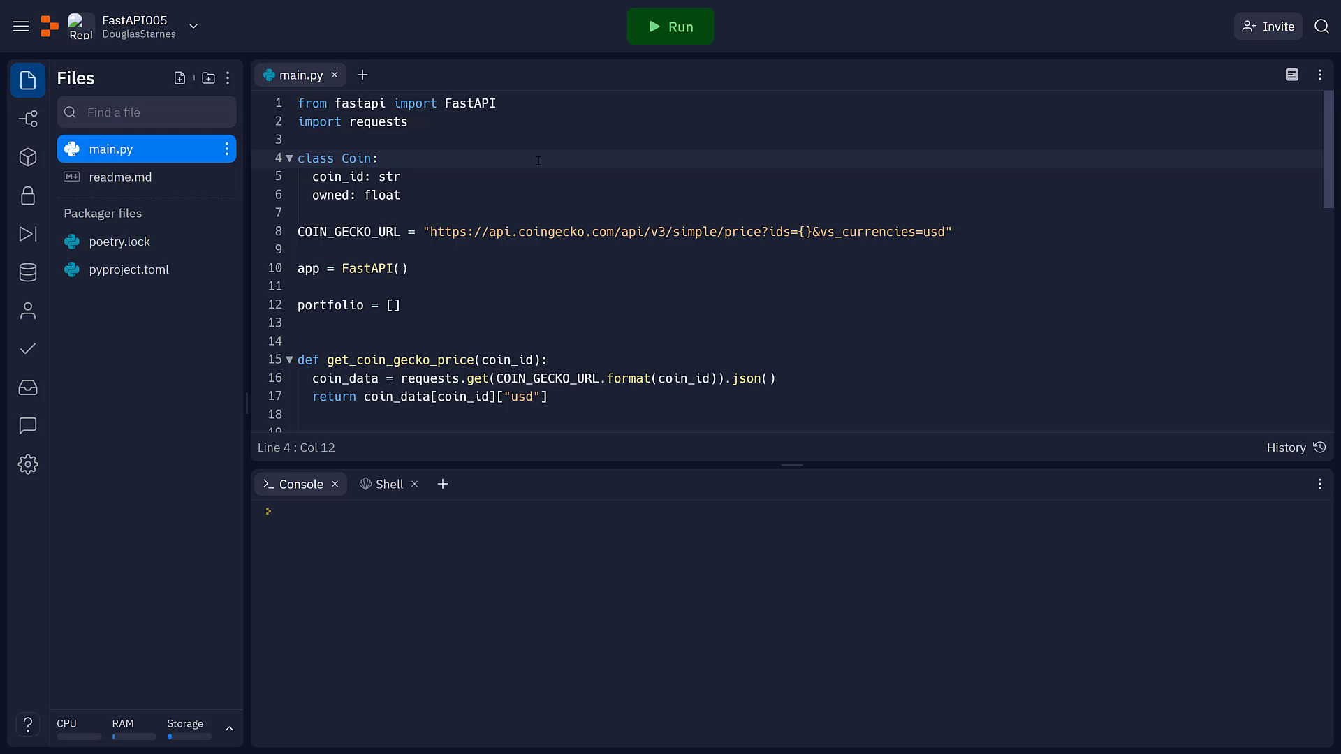
{"action": "left_click", "coordinate": [377, 159]}
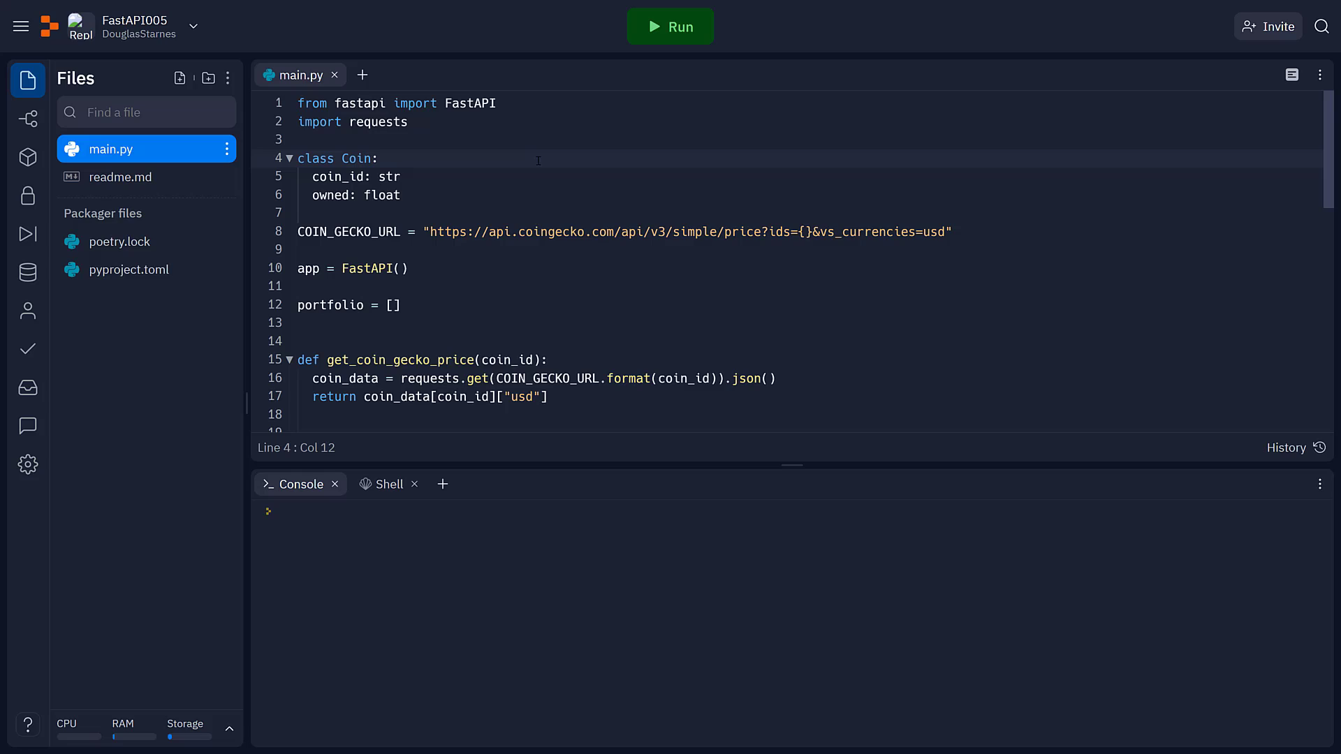
{"action": "left_click", "coordinate": [378, 159]}
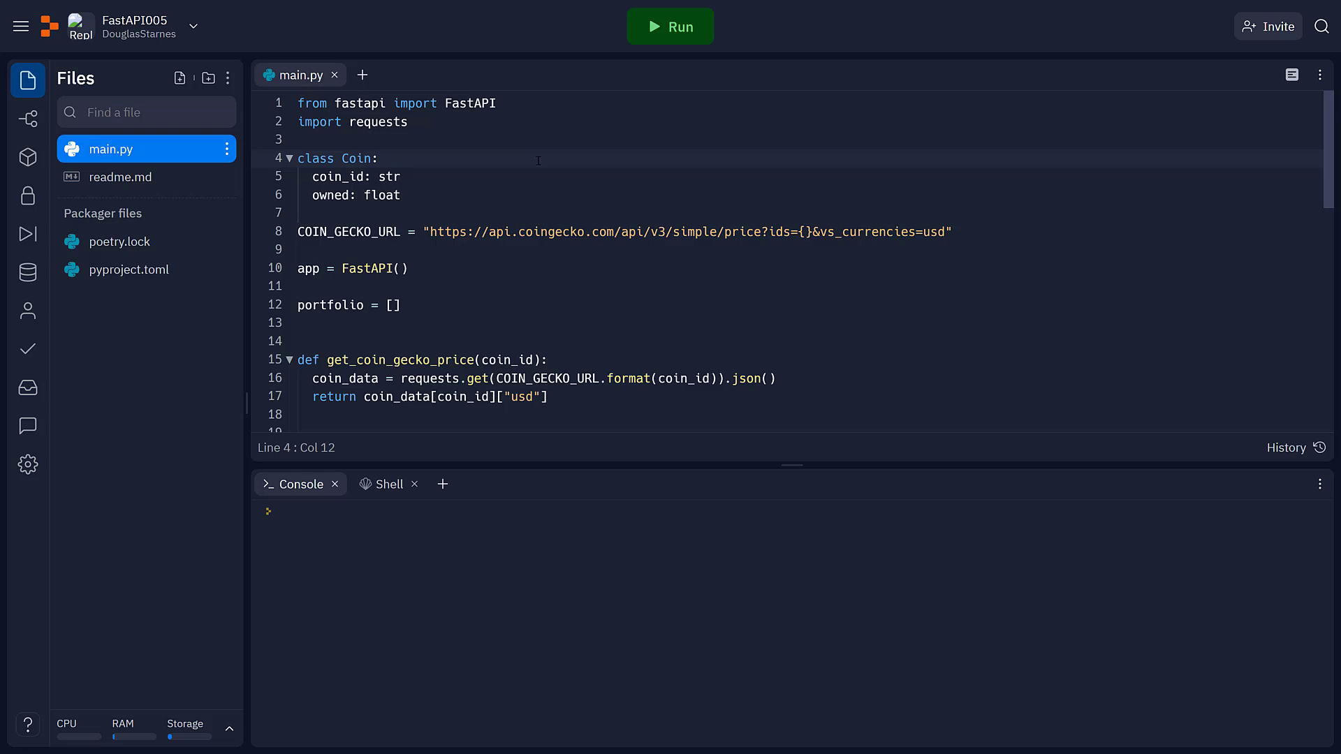
{"action": "left_click", "coordinate": [373, 158]}
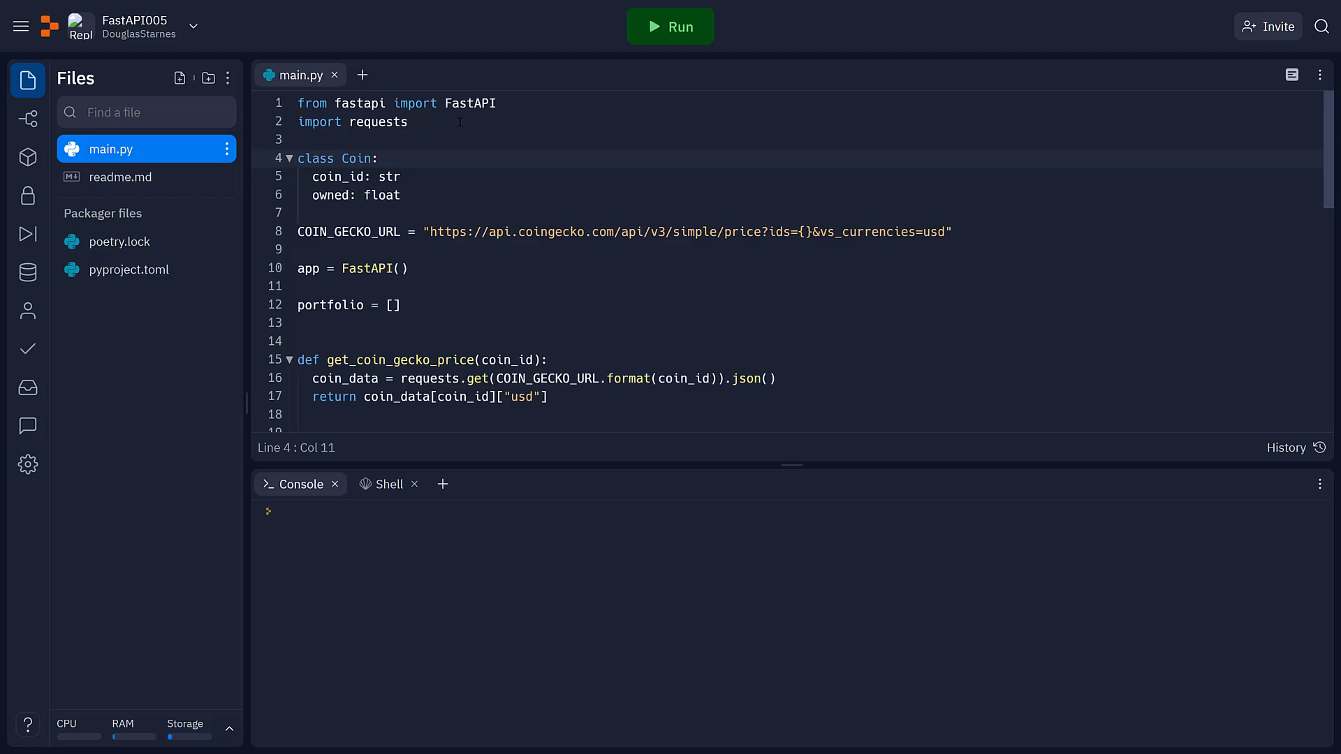
Add 'from pydantic import BaseModel' so Coin can inherit from BaseModel
{"action": "type", "text": "from py"}
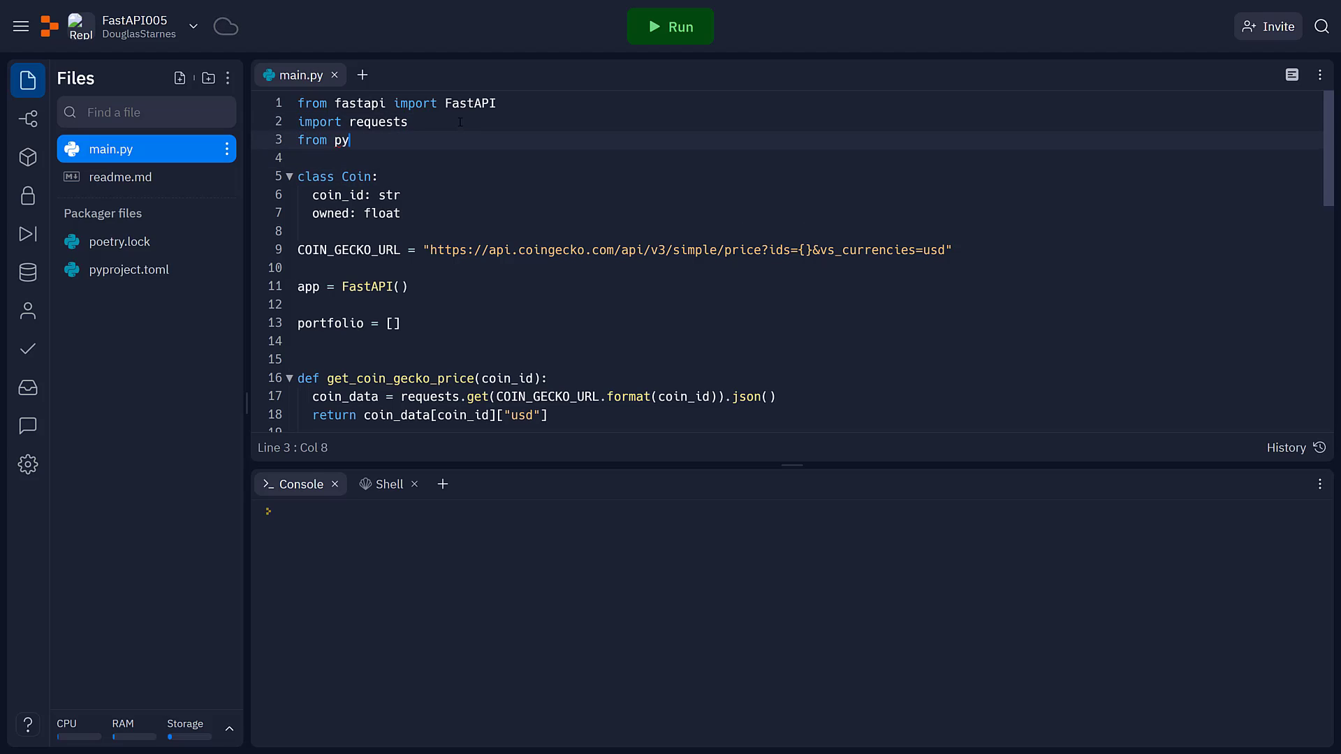
{"action": "type", "text": "dantic import BaseModel"}
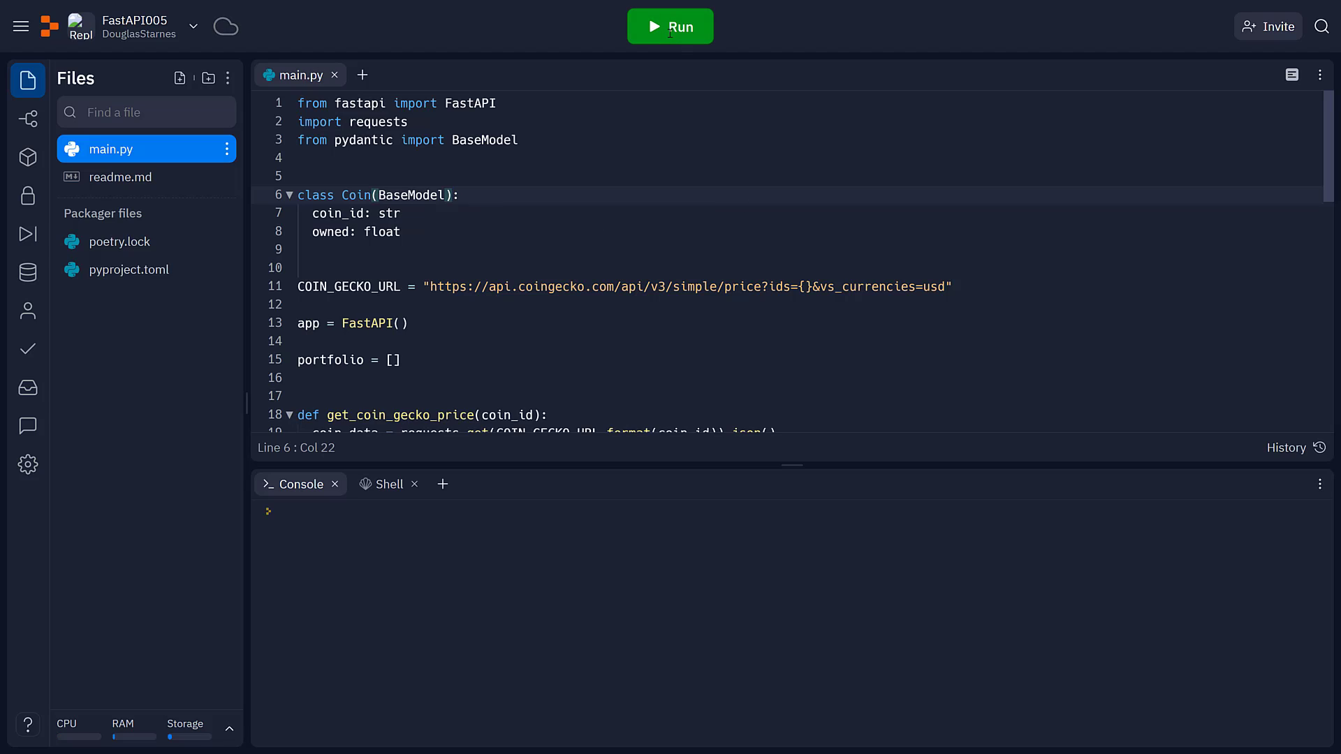
Run the app briefly and stop it, leaving the console at an empty prompt
{"action": "left_click", "coordinate": [670, 26]}
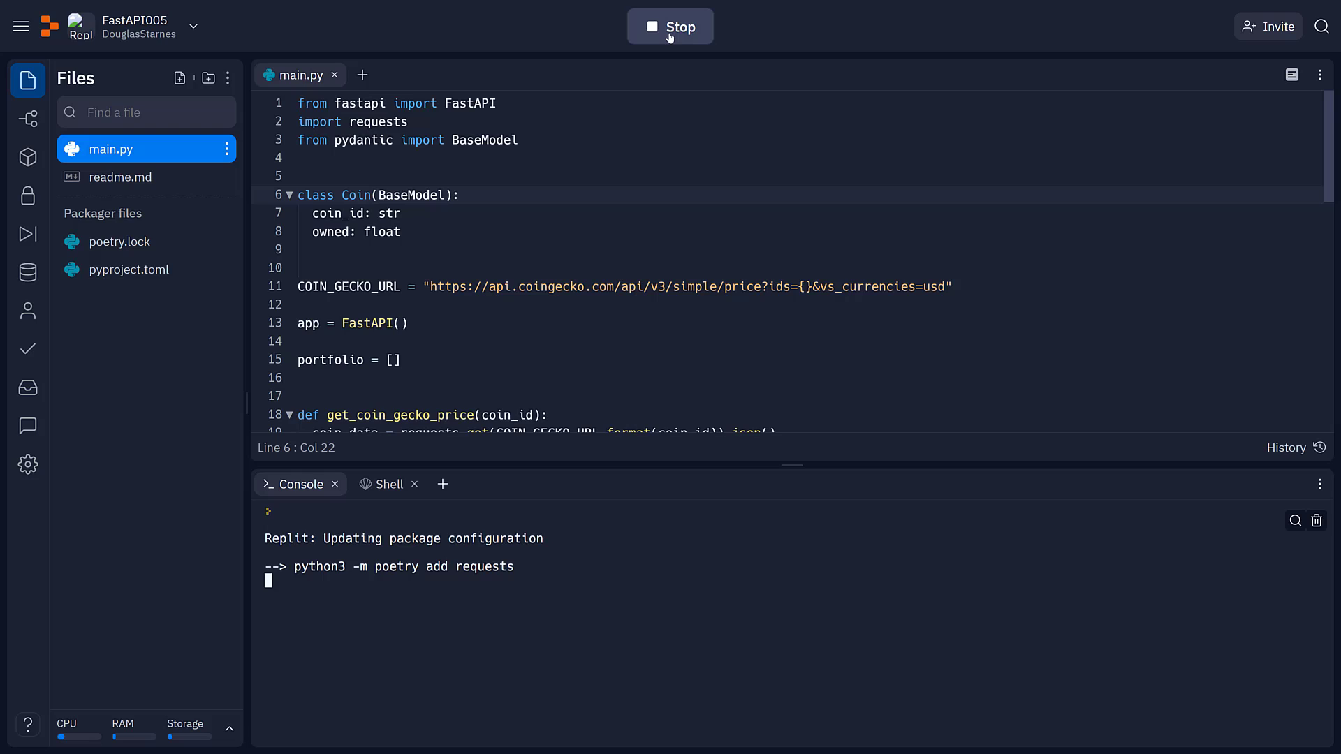
{"action": "left_click", "coordinate": [670, 26]}
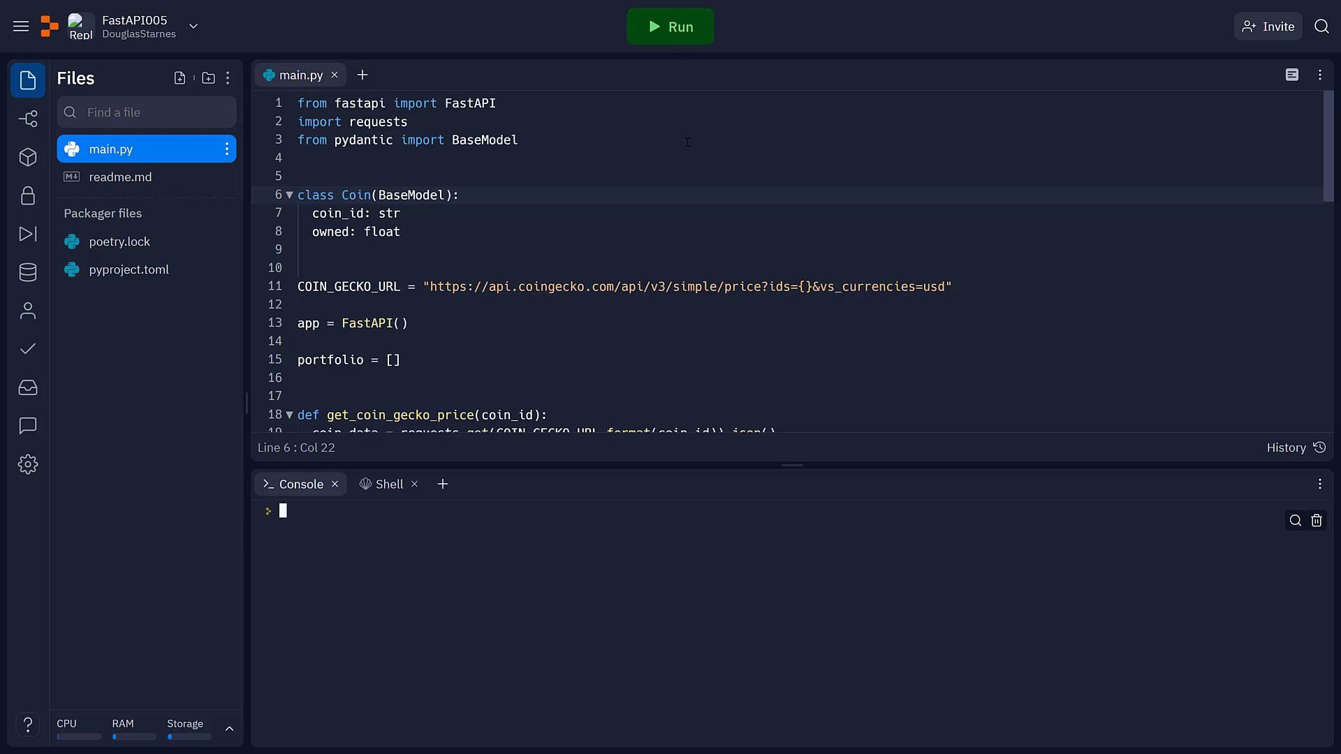
{"action": "mouse_move", "coordinate": [508, 201]}
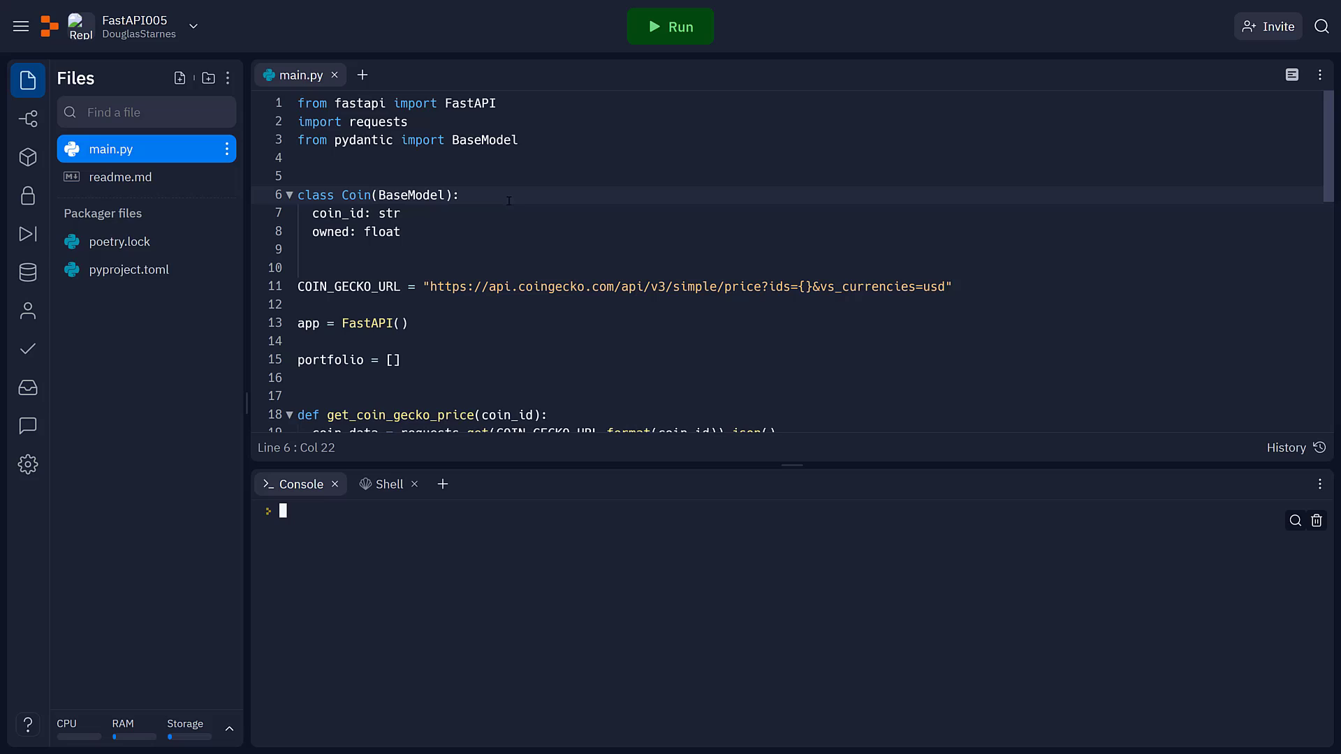
{"action": "mouse_move", "coordinate": [523, 578]}
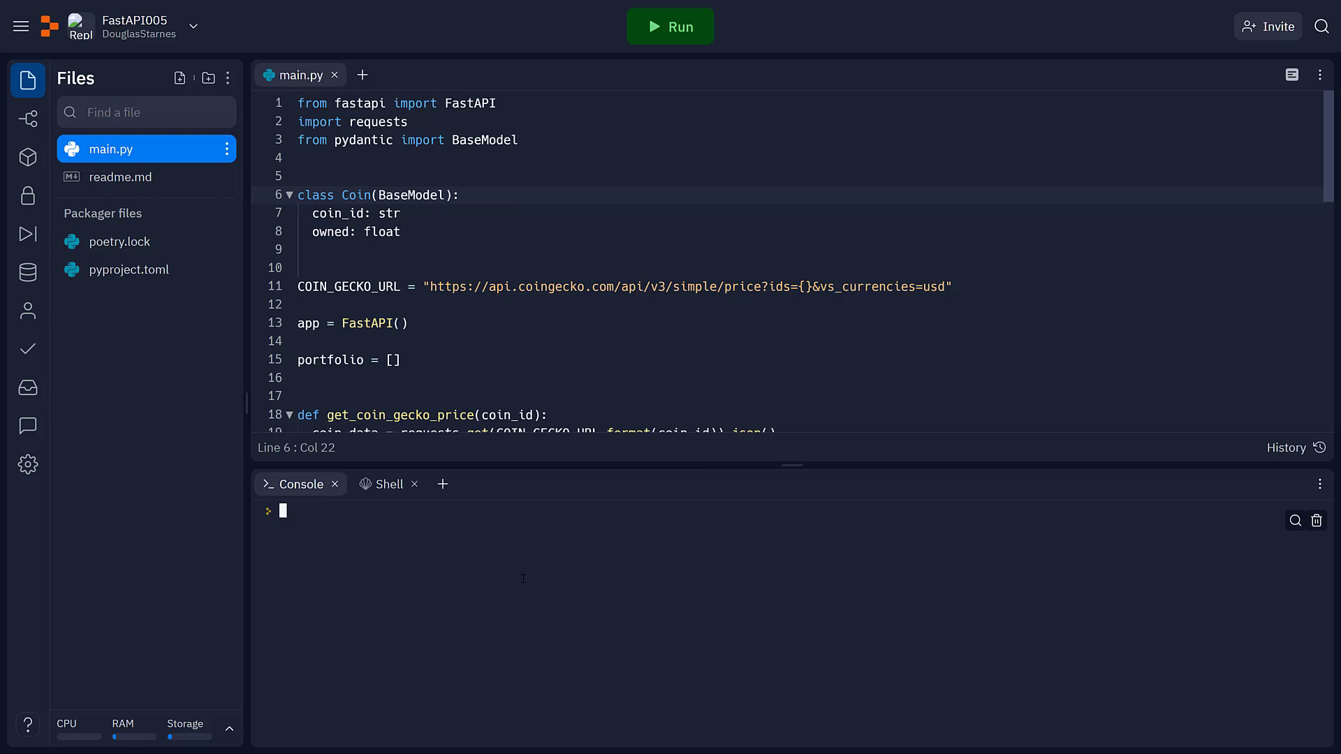
Create bitcoin = Coin(coin_id="bitcoin", owned=0.5) in the console
{"action": "type", "text": "Coin"}
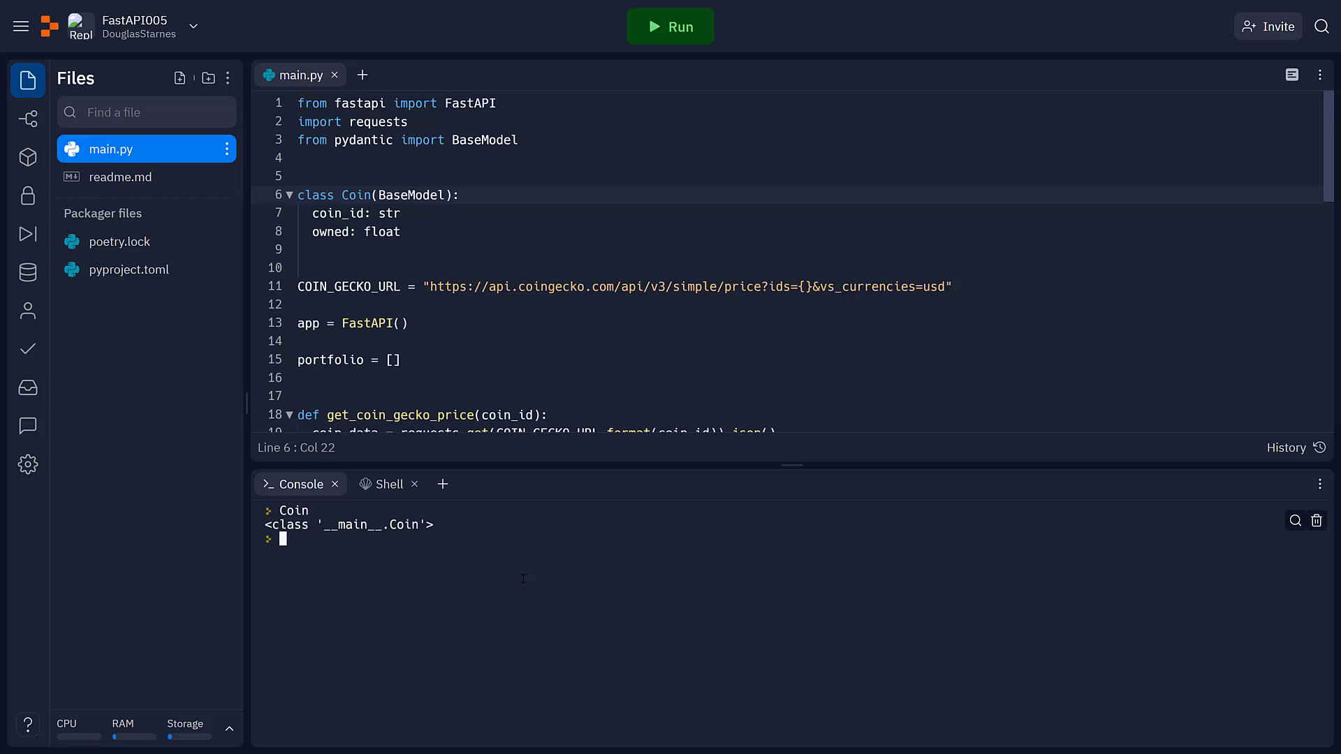
{"action": "type", "text": "bitcoin"}
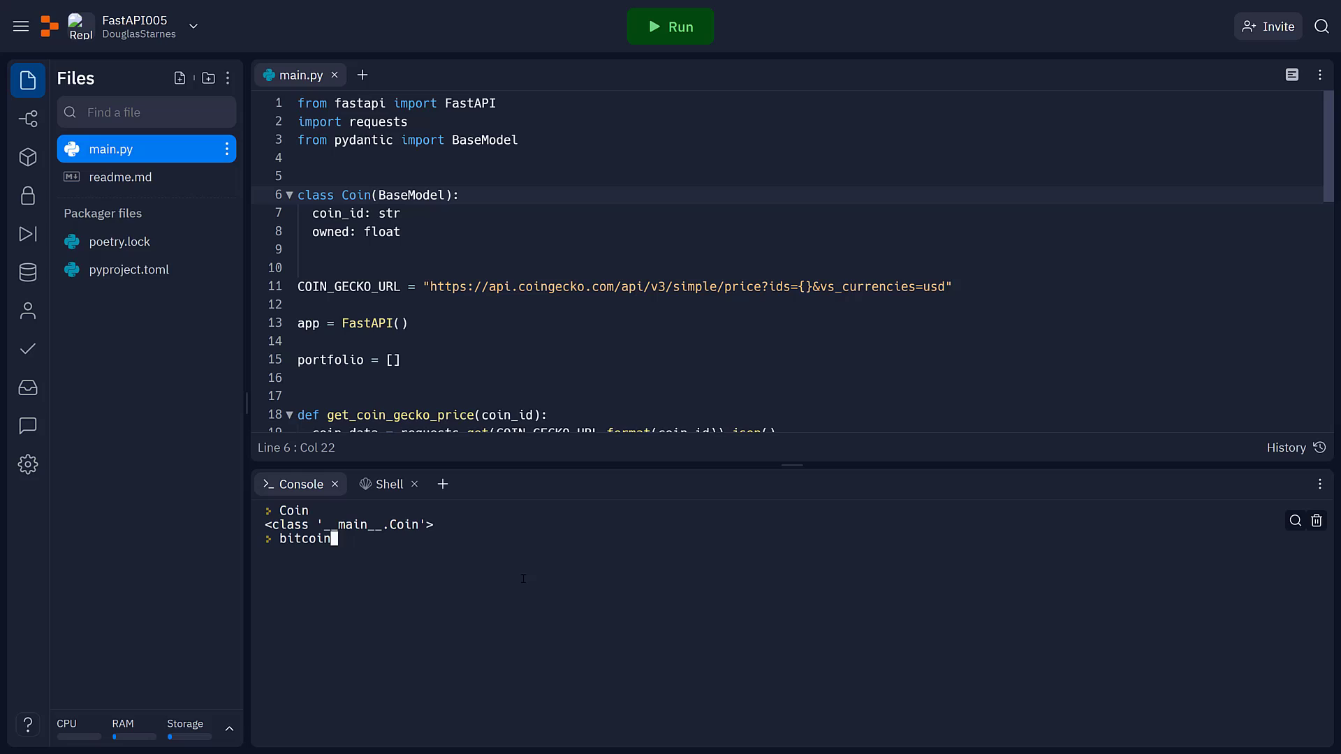
{"action": "type", "text": "="}
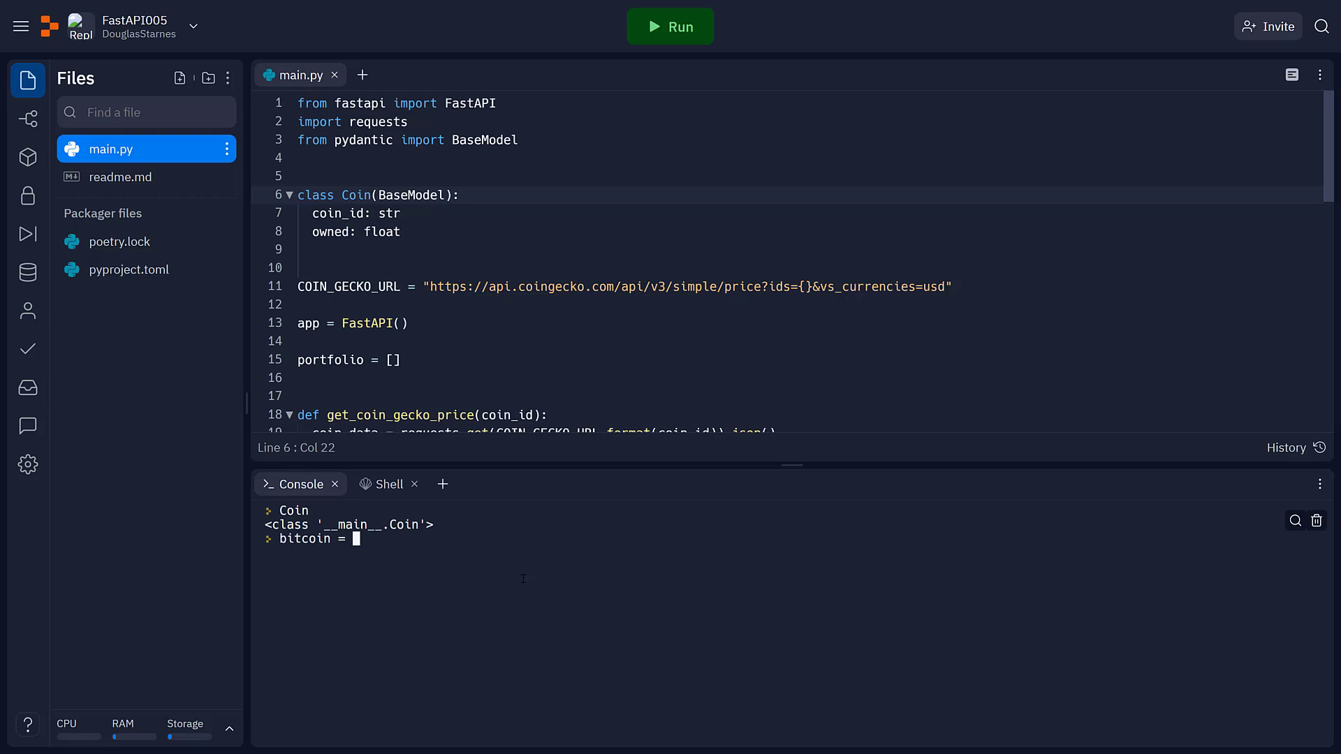
{"action": "type", "text": "Coin("}
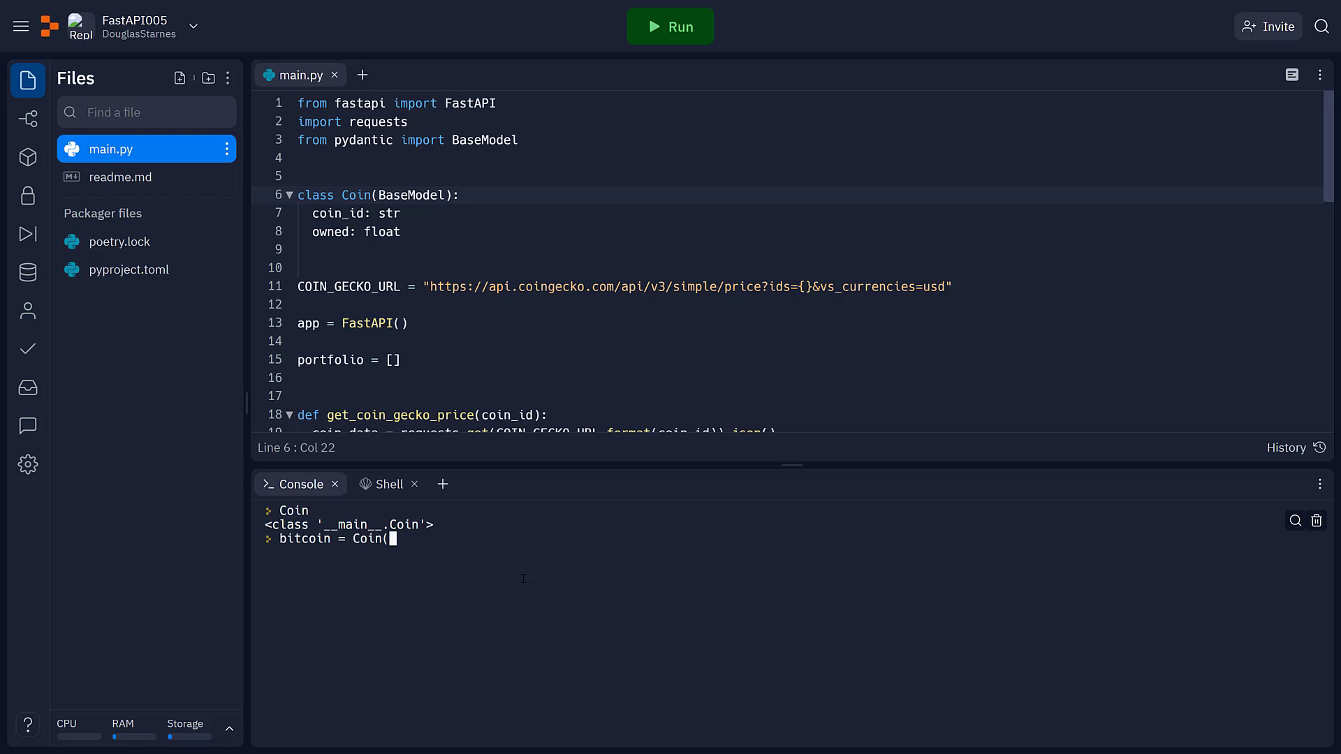
{"action": "type", "text": "coin_id="}
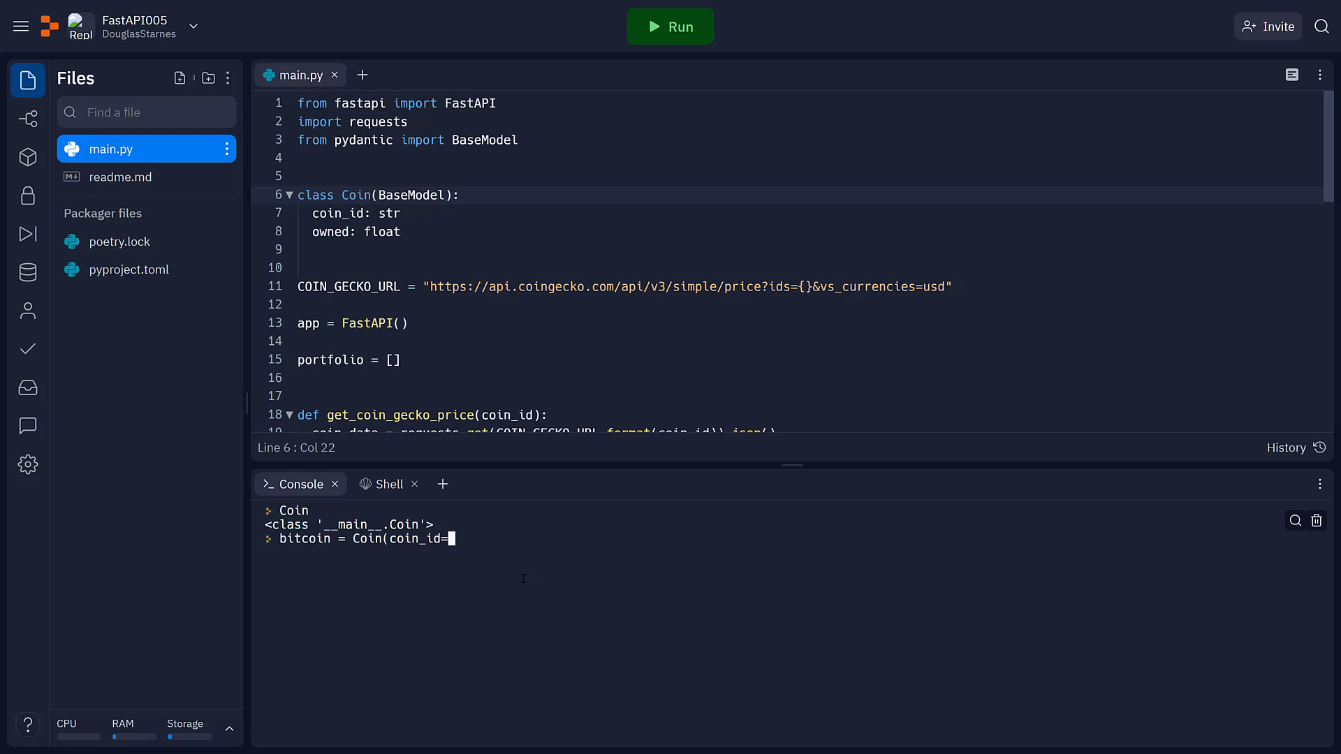
{"action": "type", "text": "\"b"}
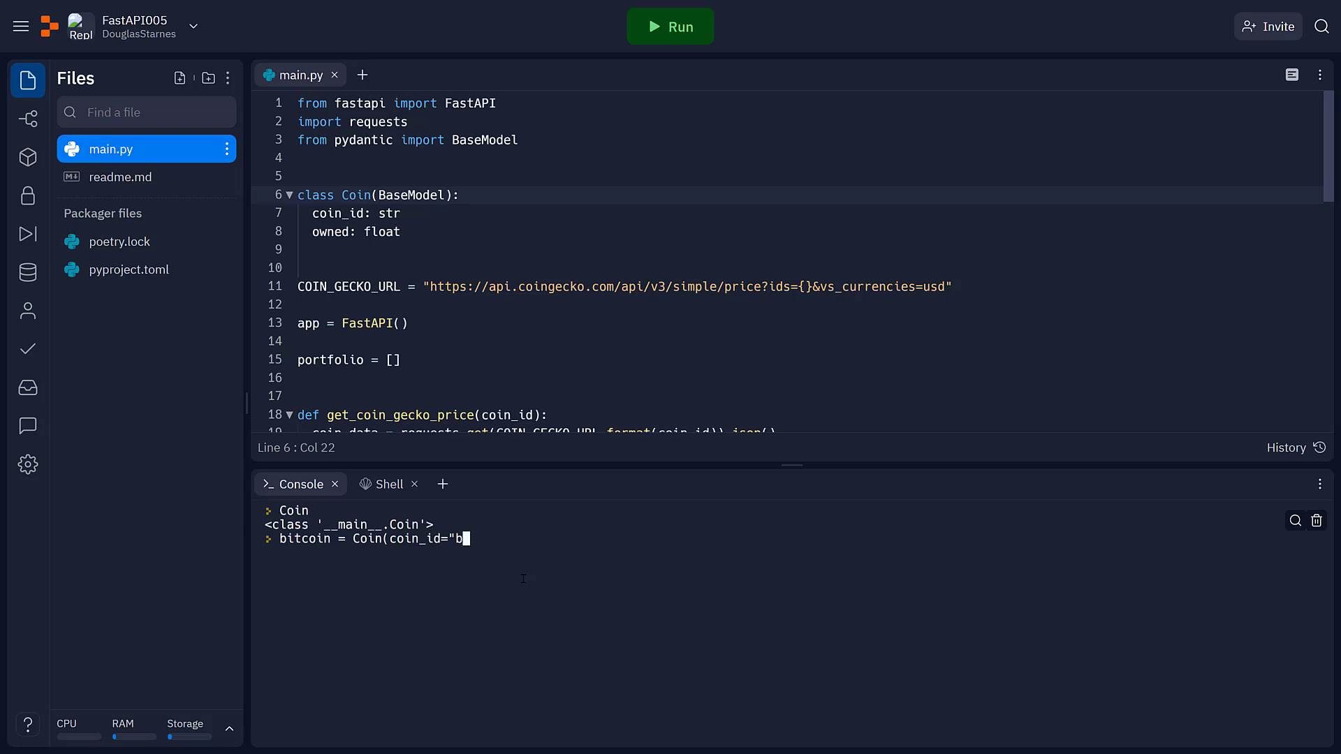
{"action": "type", "text": "itcoin"}
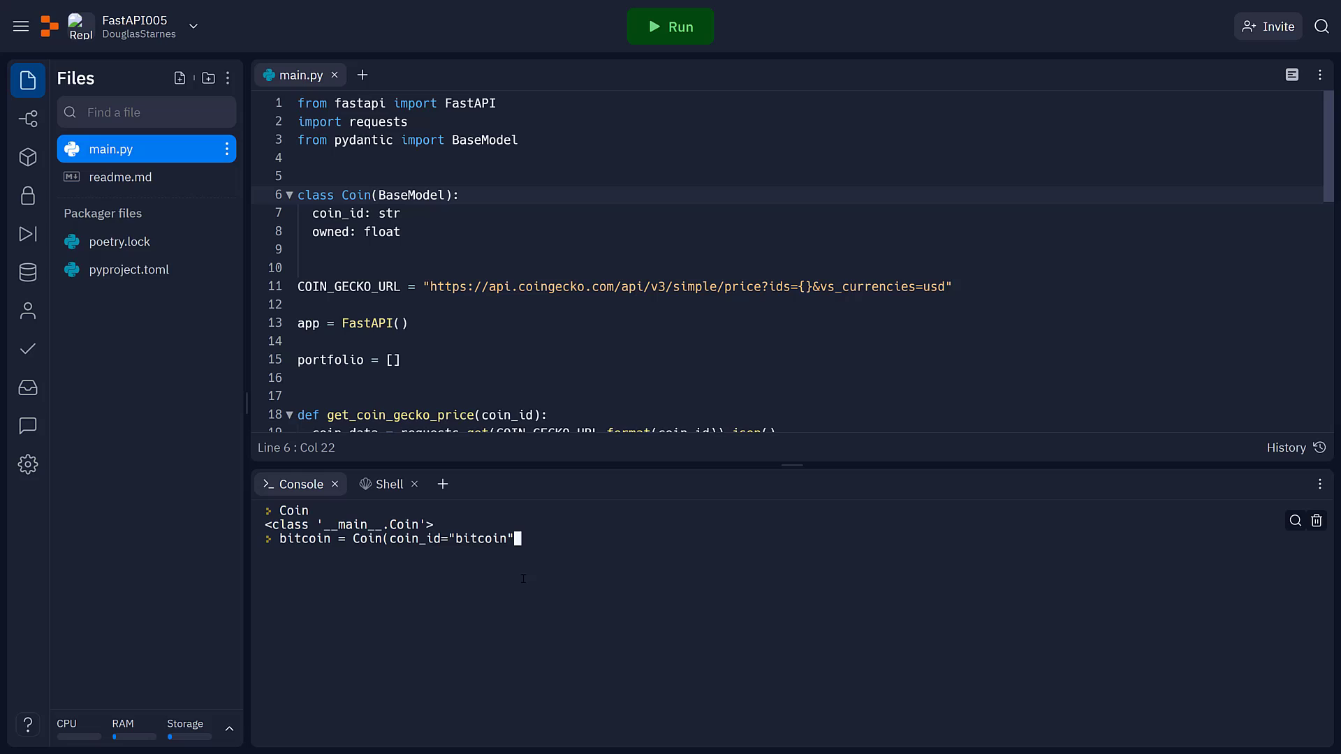
{"action": "type", "text": ", owned"}
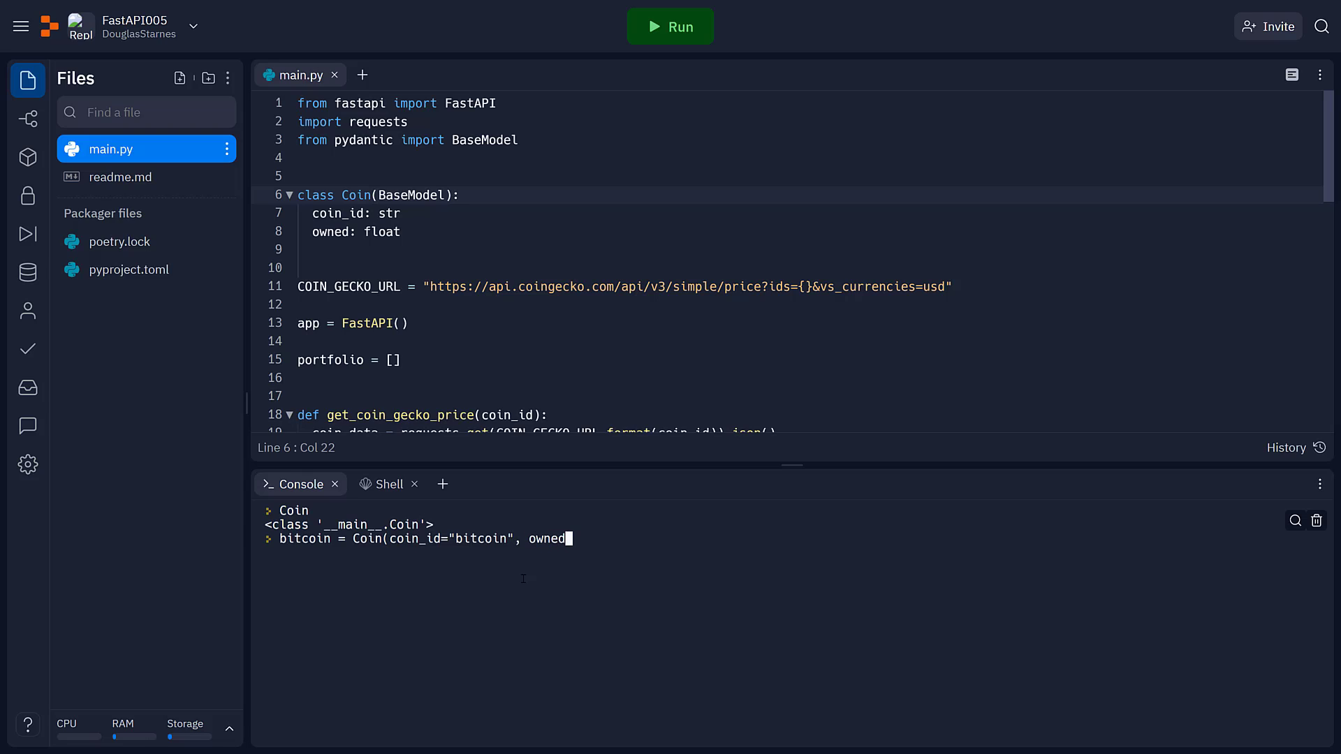
{"action": "type", "text": "=0.5)"}
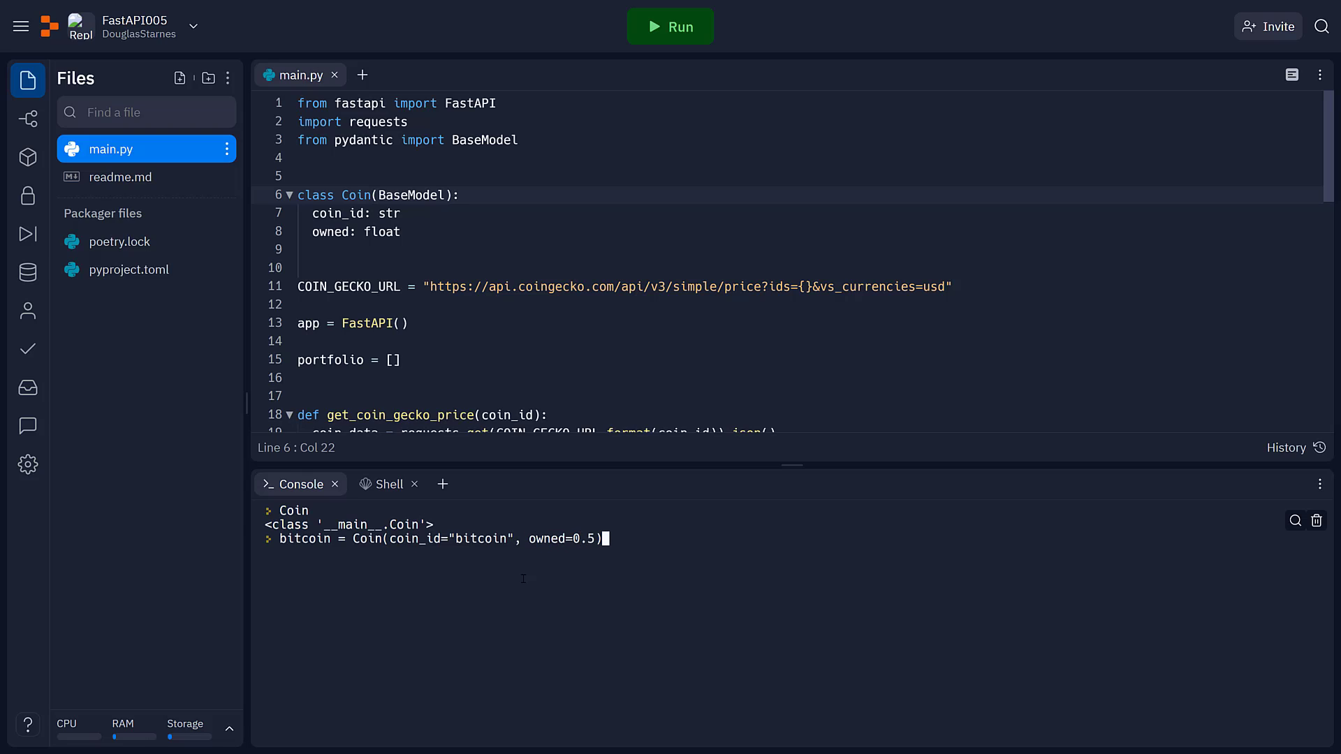
{"action": "key", "text": "Return"}
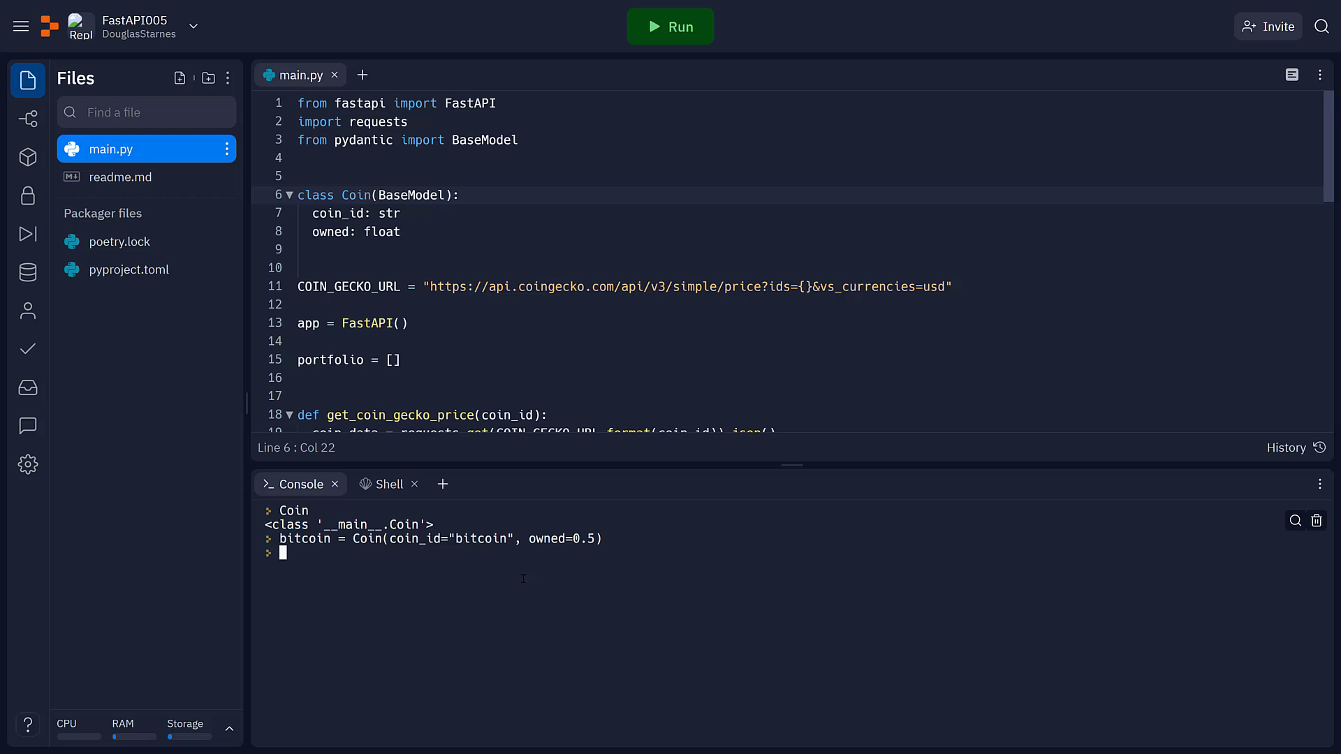
Evaluate bitcoin, bitcoin.json() and bitcoin.dict() to see its object, JSON string and dictionary forms
{"action": "type", "text": "bi"}
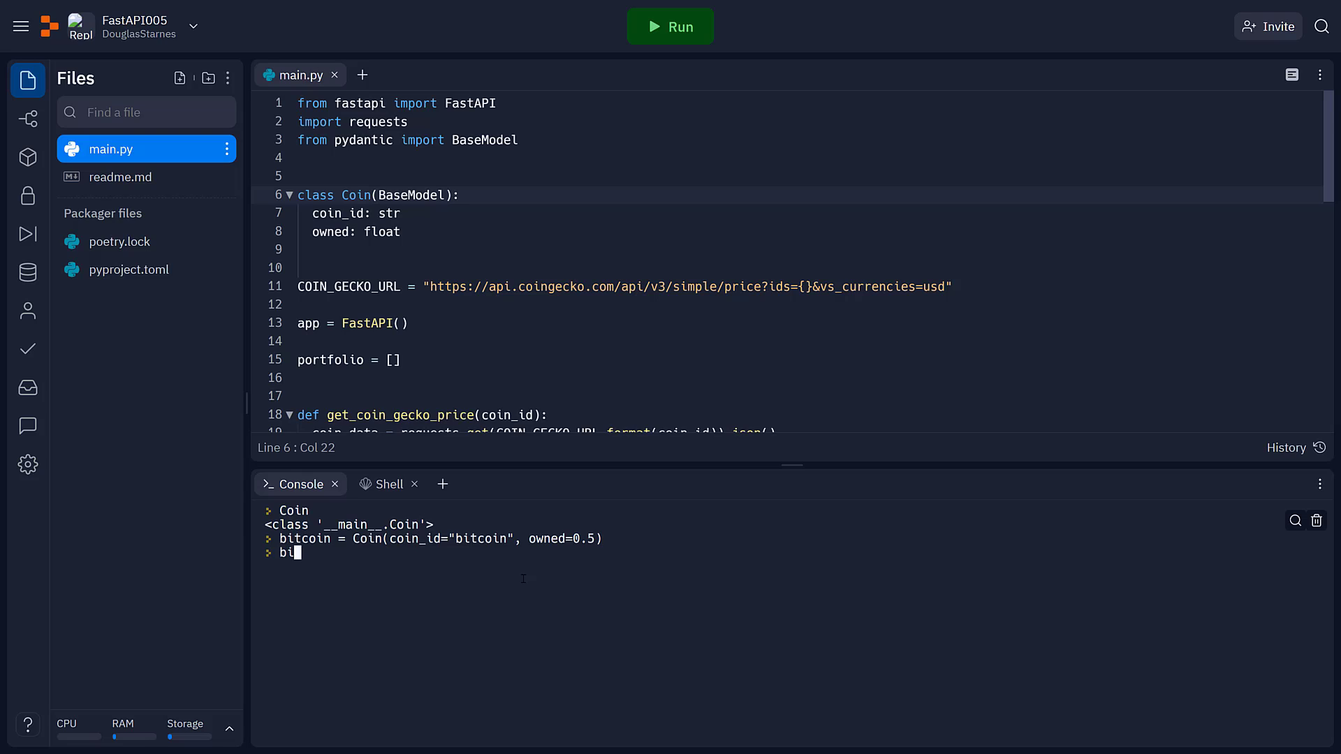
{"action": "key", "text": "Return"}
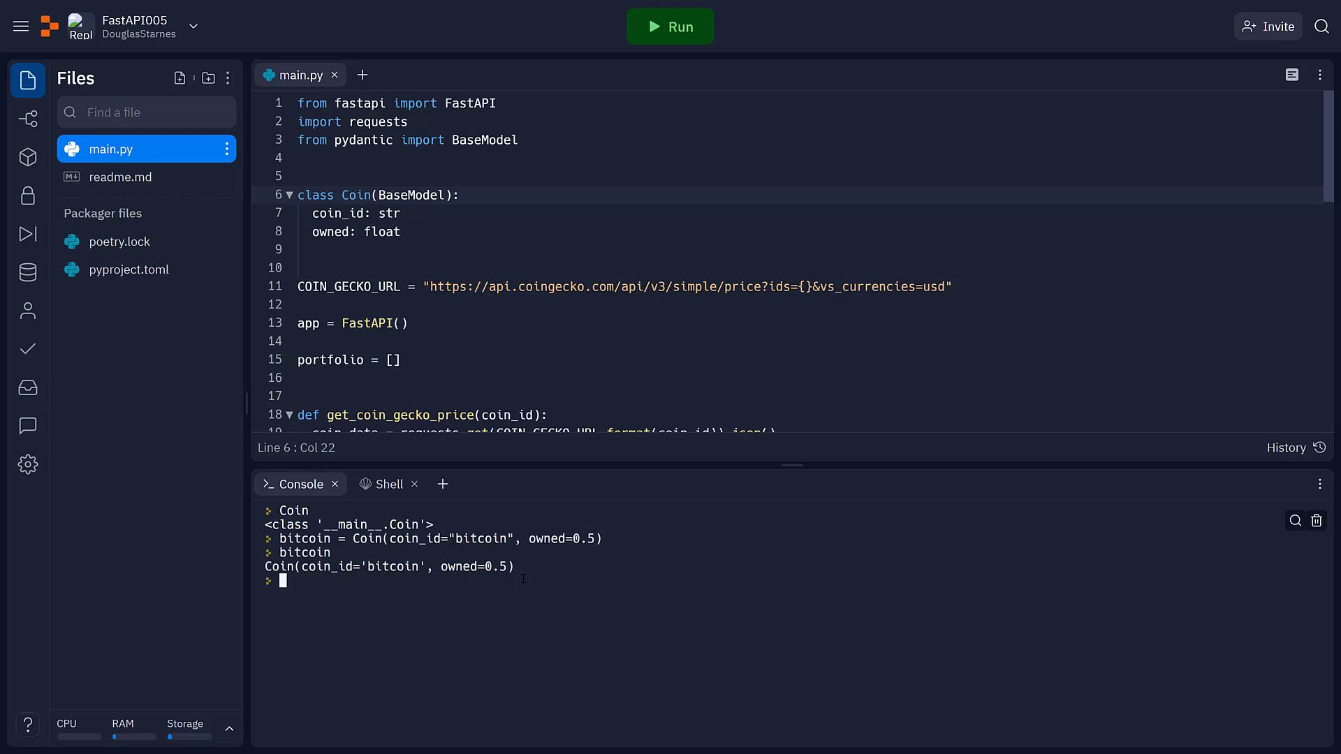
{"action": "type", "text": "bitcoin.j"}
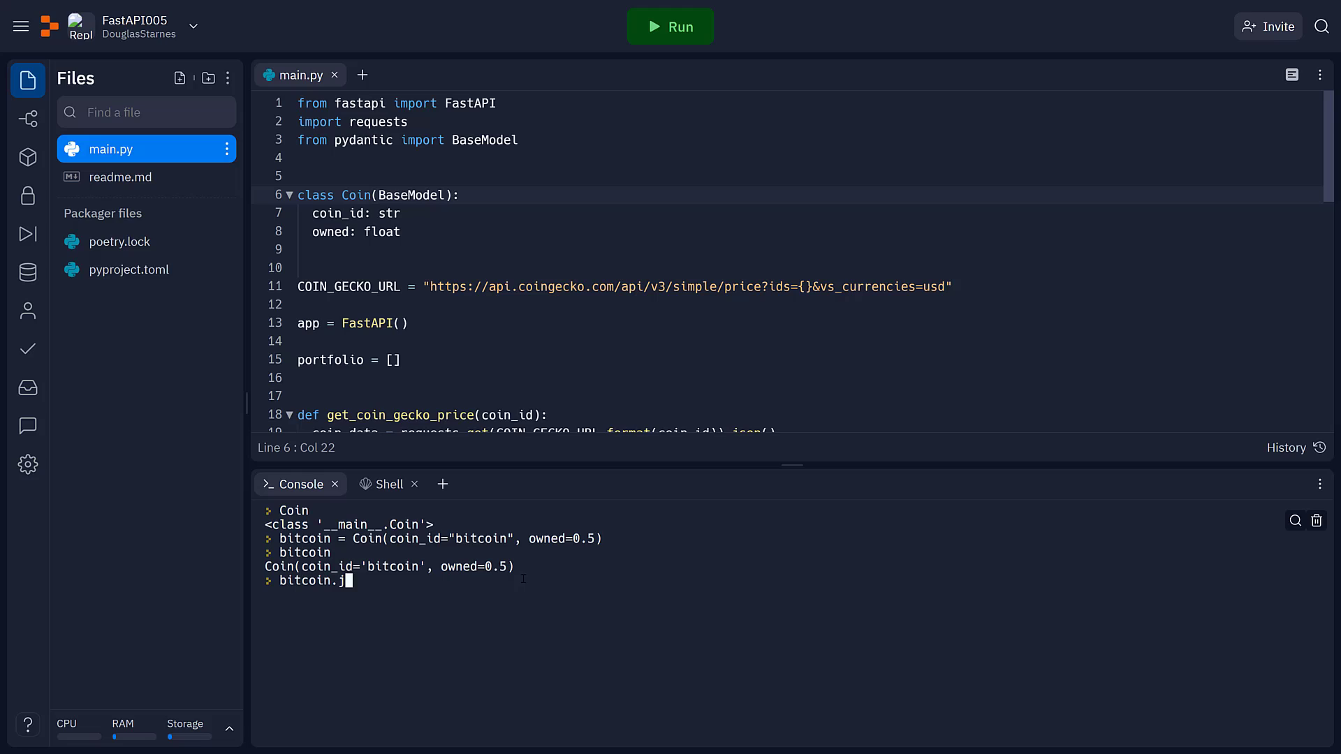
{"action": "type", "text": "son()"}
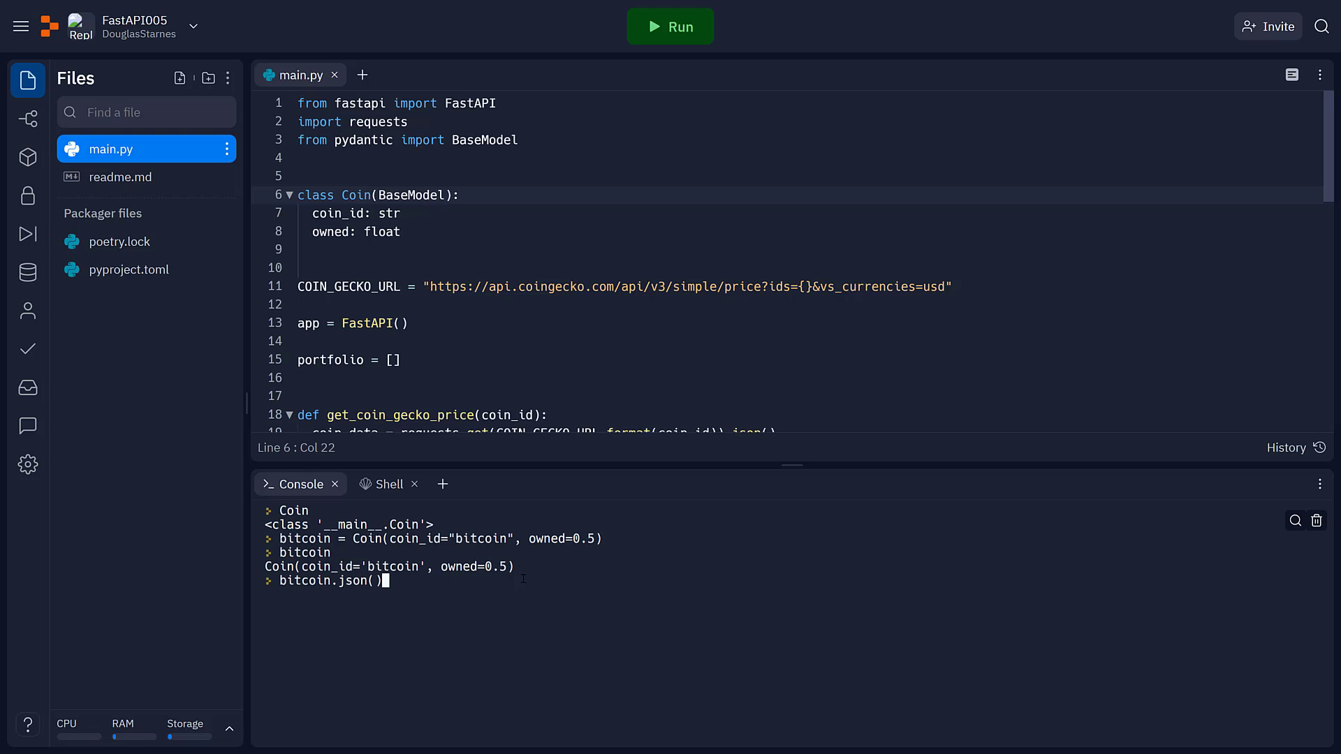
{"action": "key", "text": "Return"}
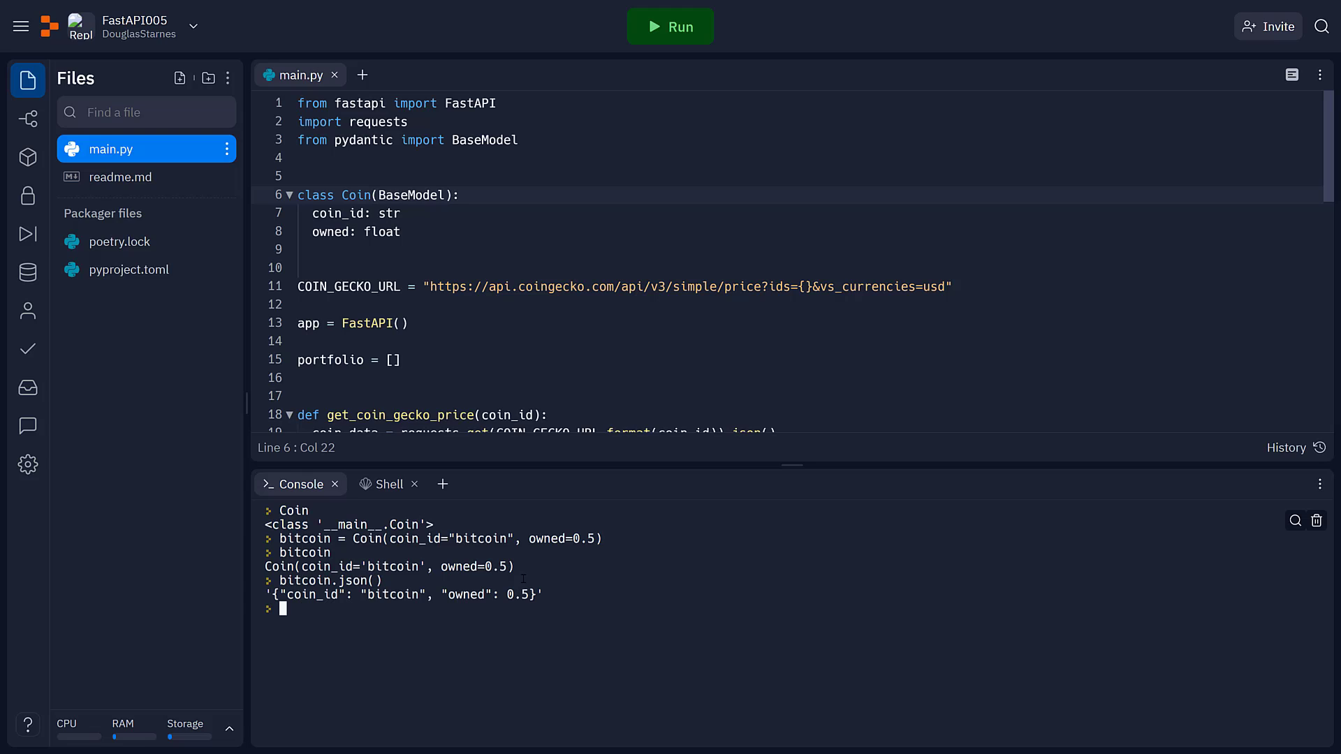
{"action": "type", "text": "bitcoin."}
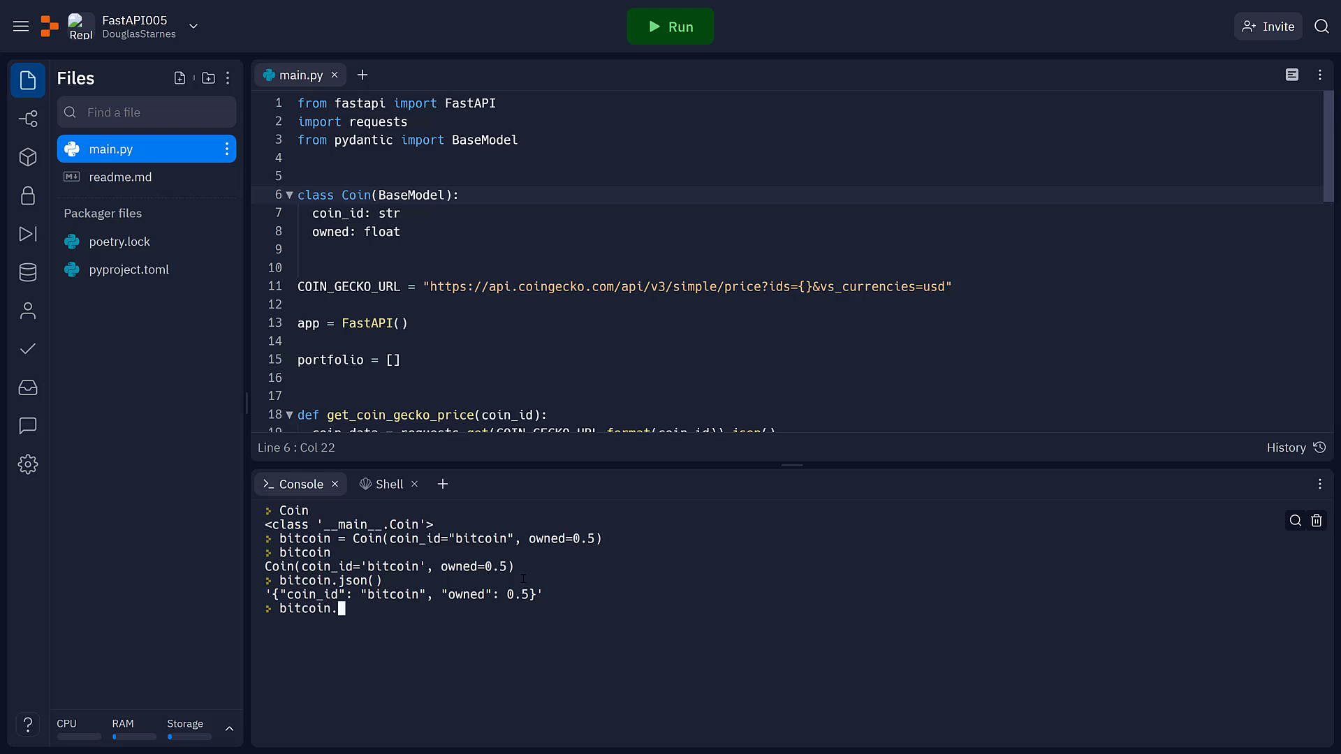
{"action": "type", "text": "dict("}
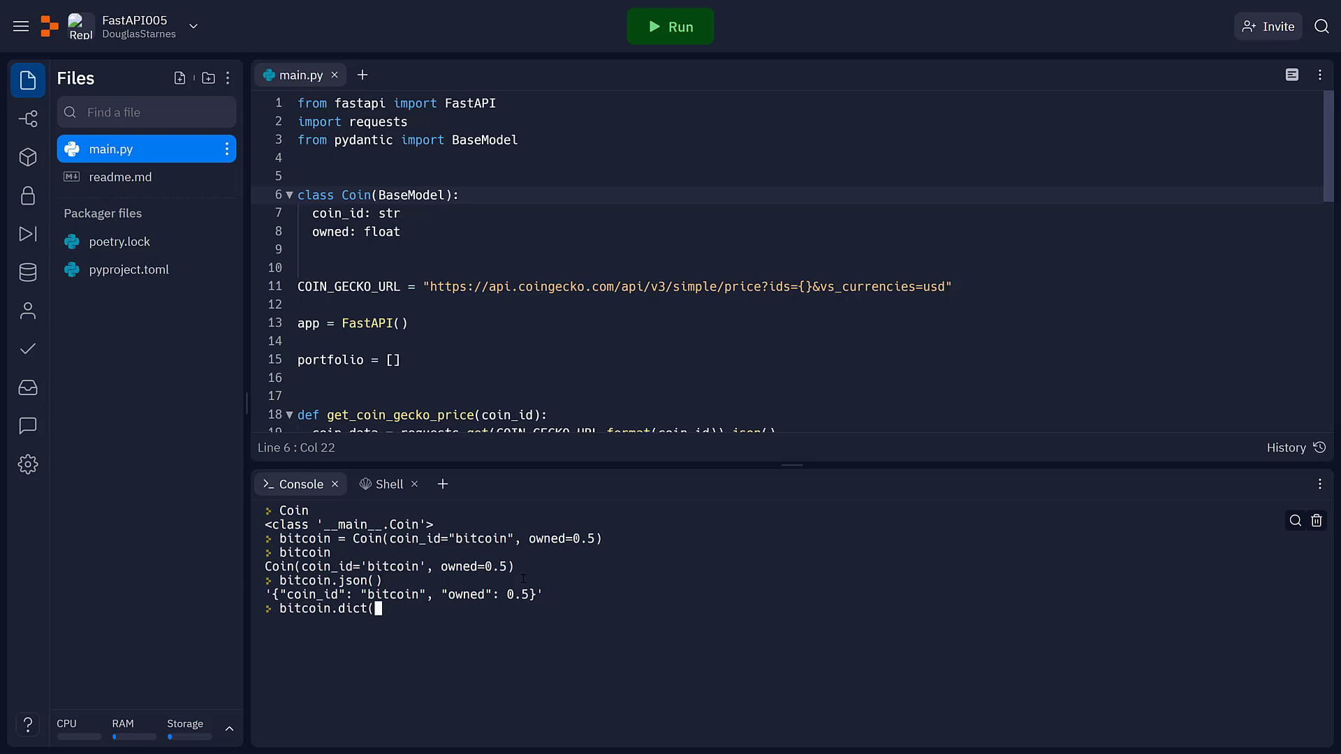
{"action": "key", "text": "Return"}
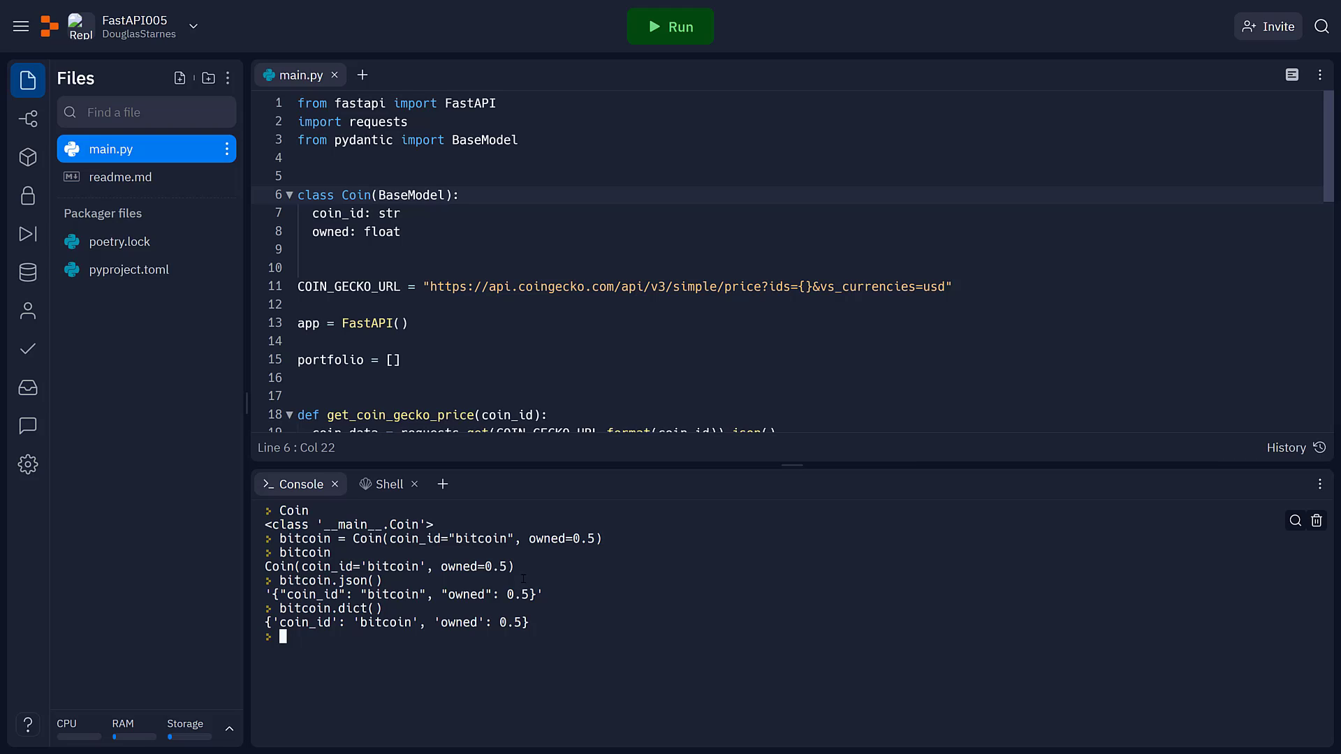
Put Coin(coin_id="bitcoin", owned=0.5) inside the portfolio list in main.py
{"action": "left_click", "coordinate": [397, 359]}
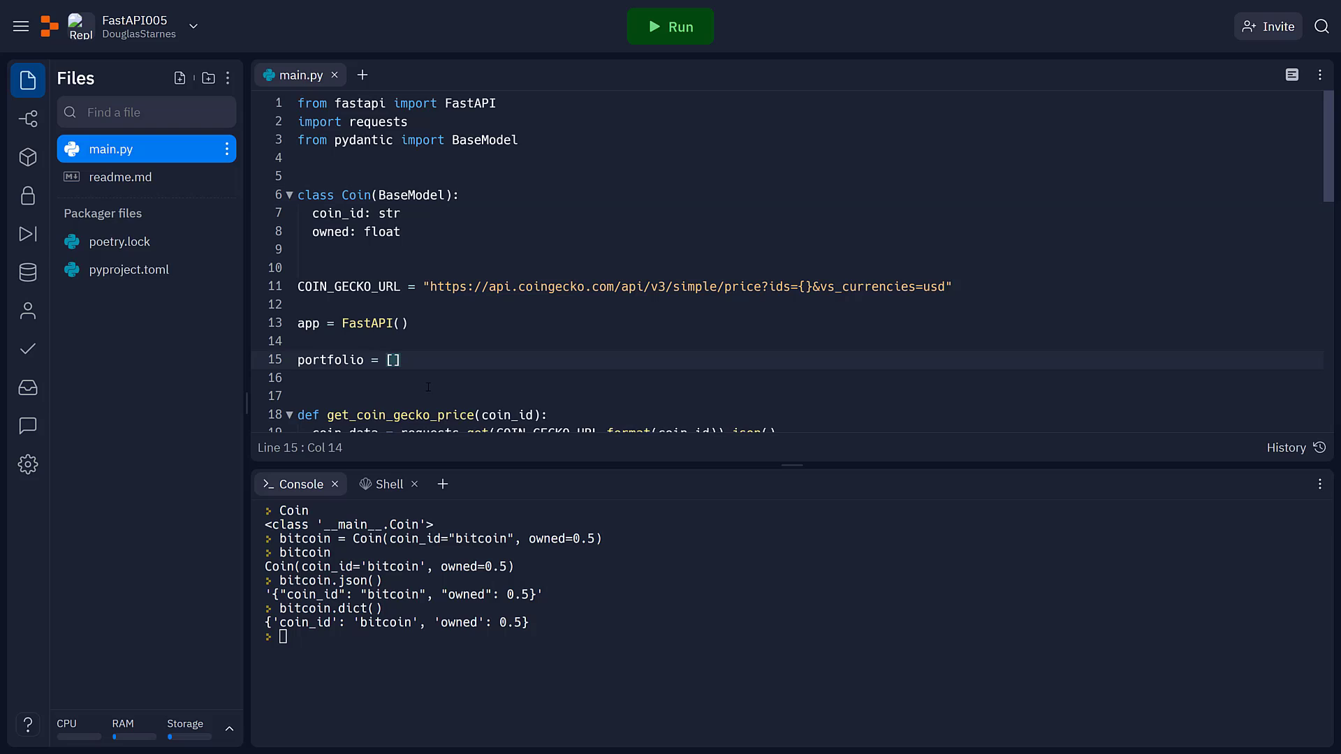
{"action": "type", "text": "C"}
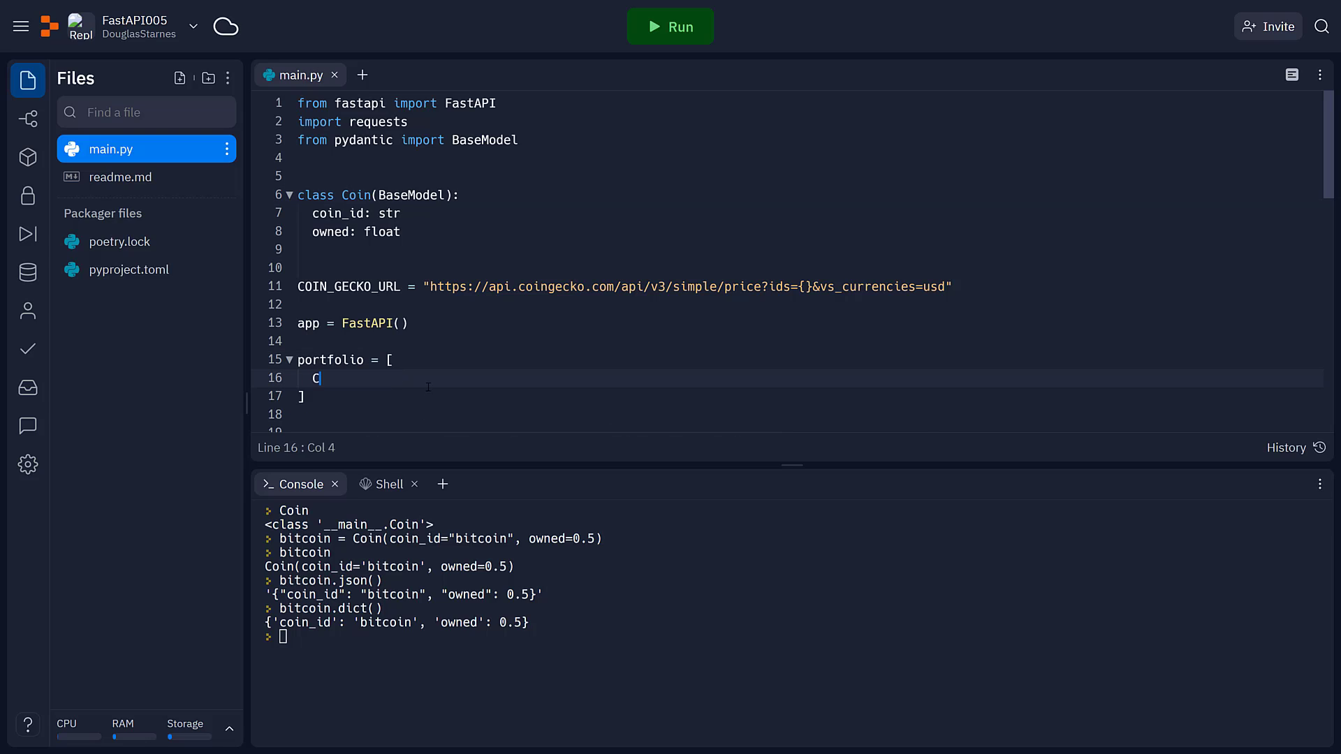
{"action": "type", "text": "oin()"}
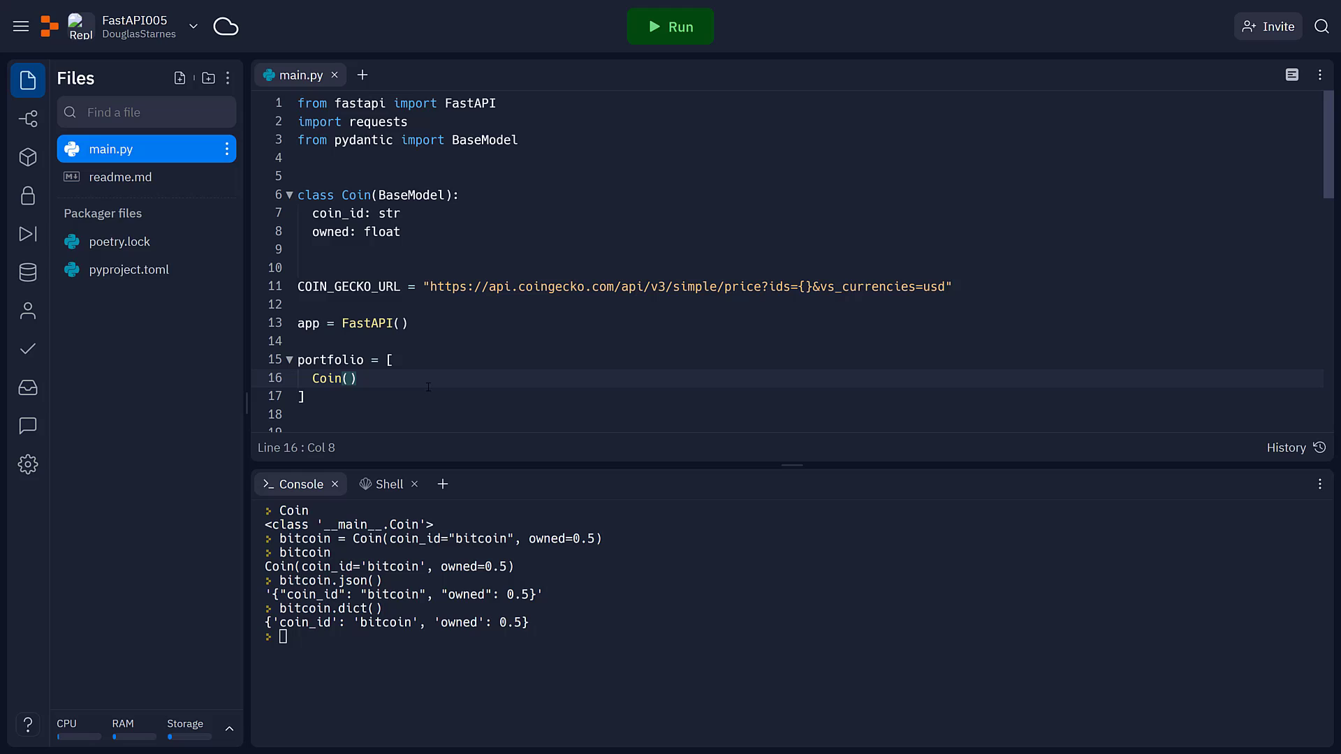
{"action": "type", "text": "b"}
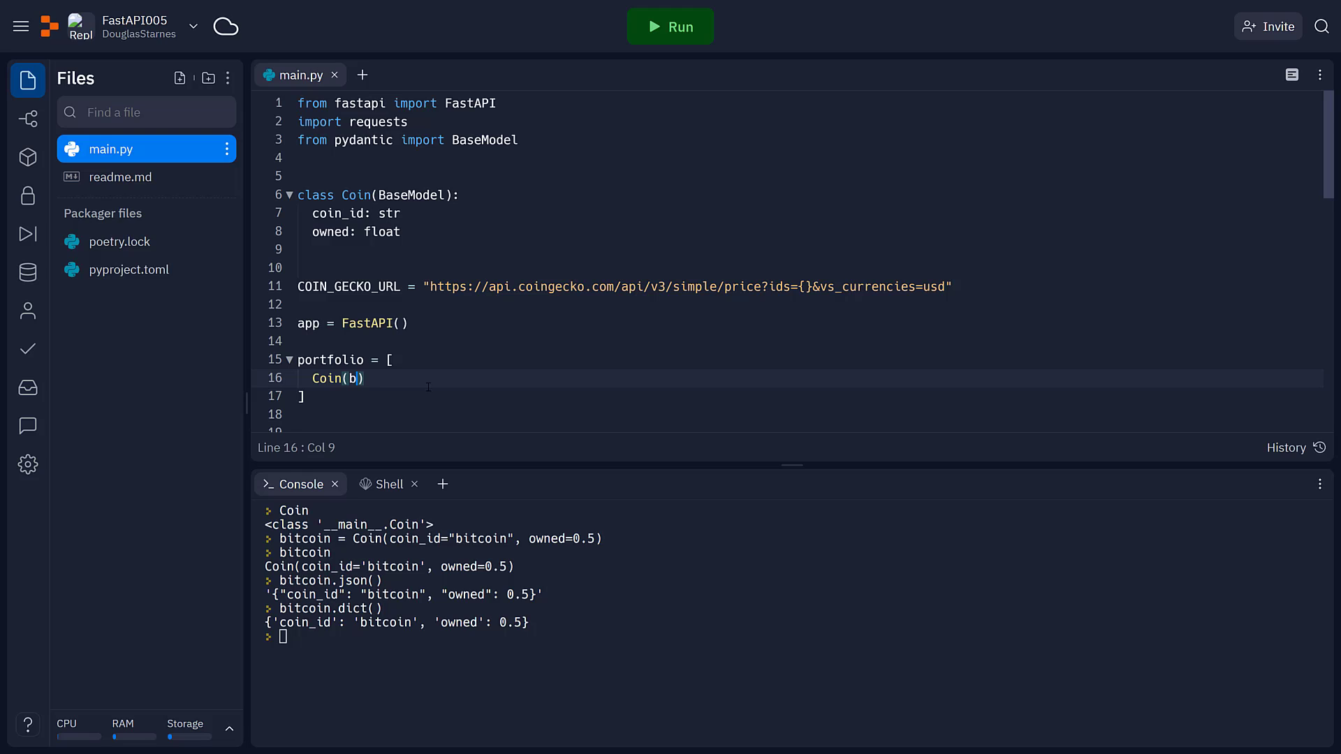
{"action": "type", "text": "oin_id=\""}
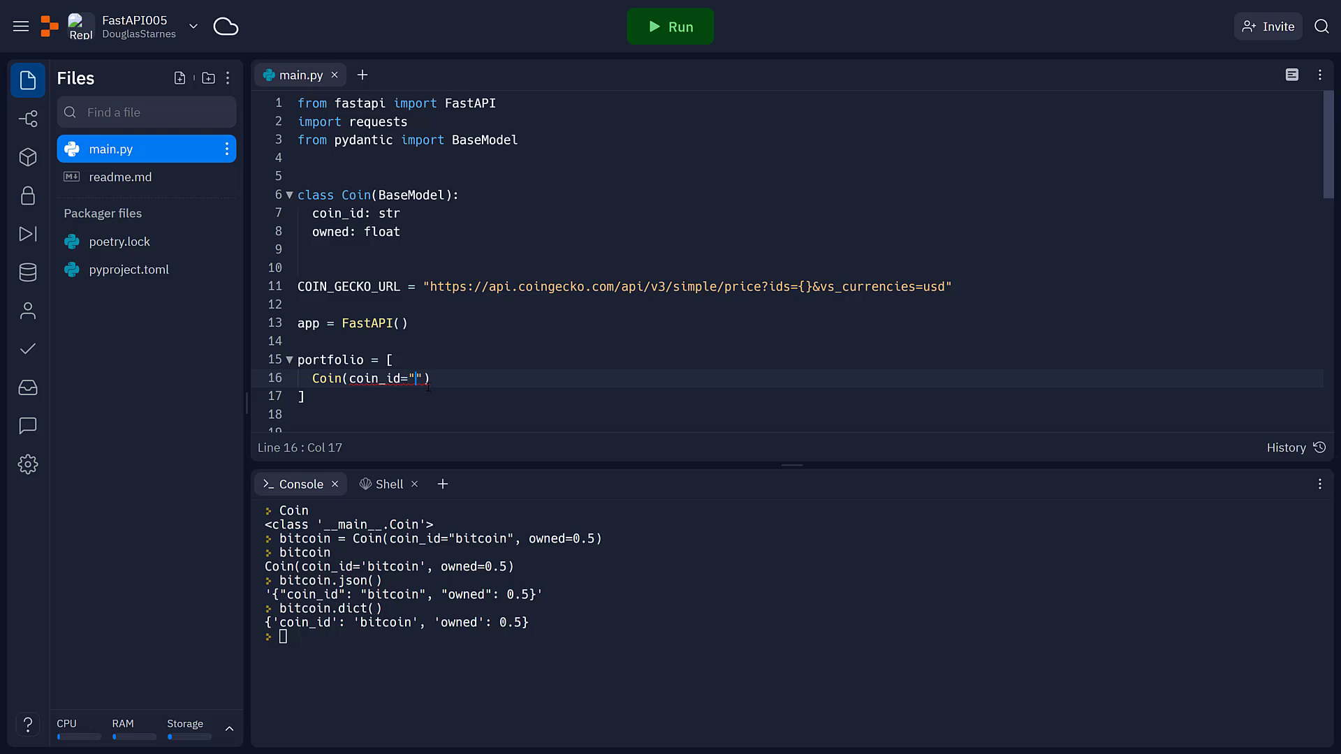
{"action": "type", "text": "bitcoin\","}
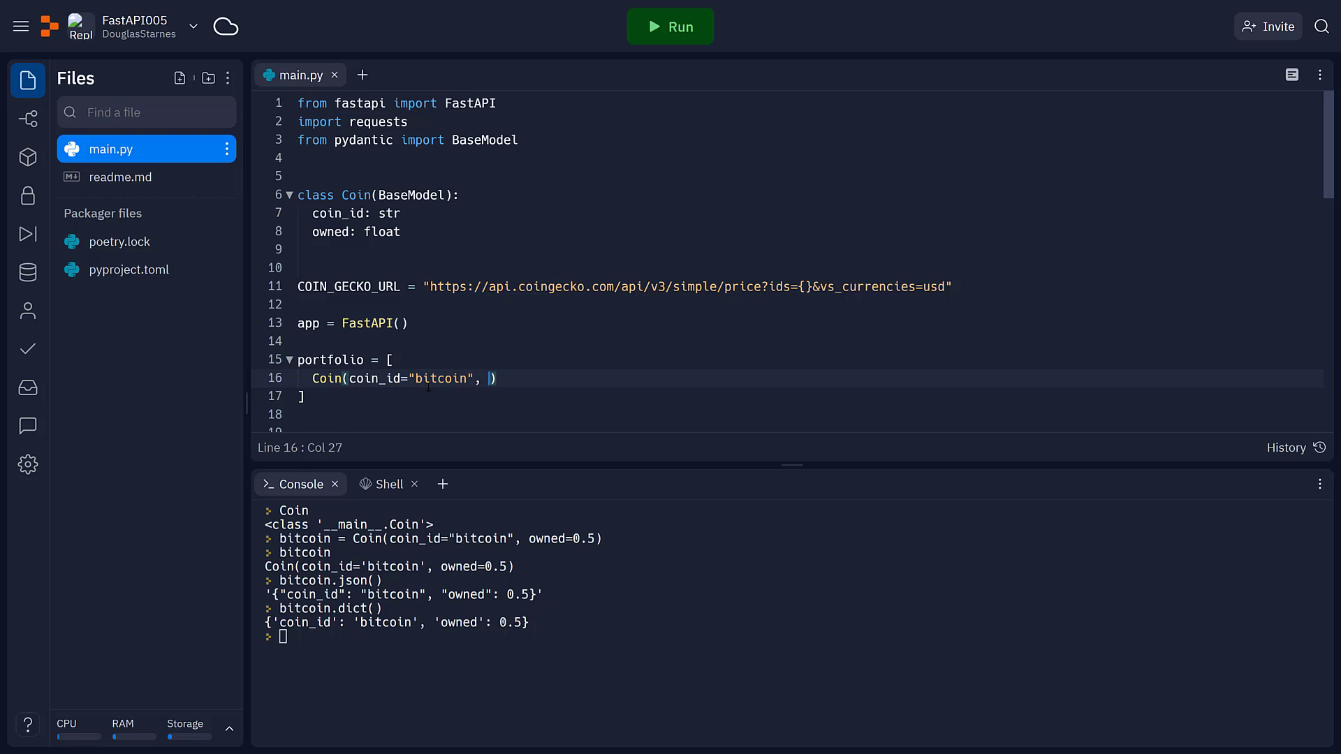
{"action": "type", "text": "owned=0.5"}
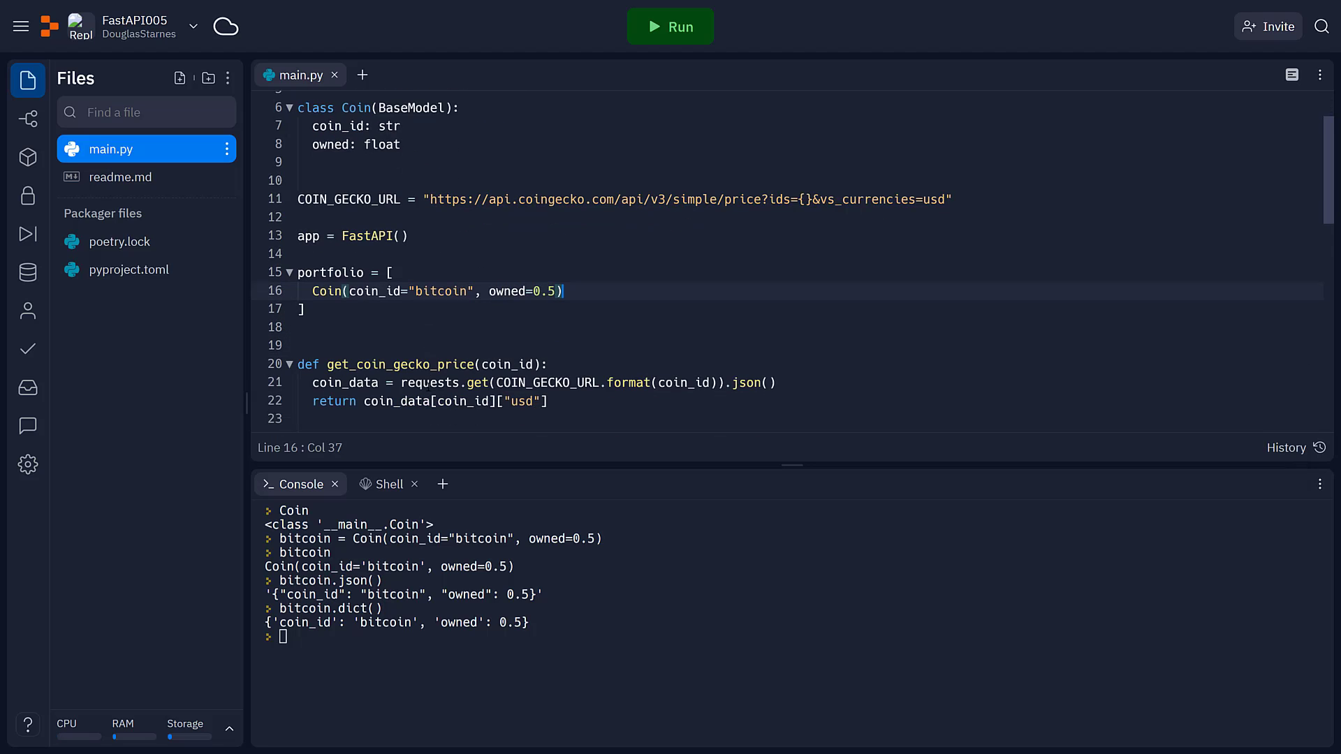
{"action": "scroll", "scroll_direction": "down", "scroll_amount": 3}
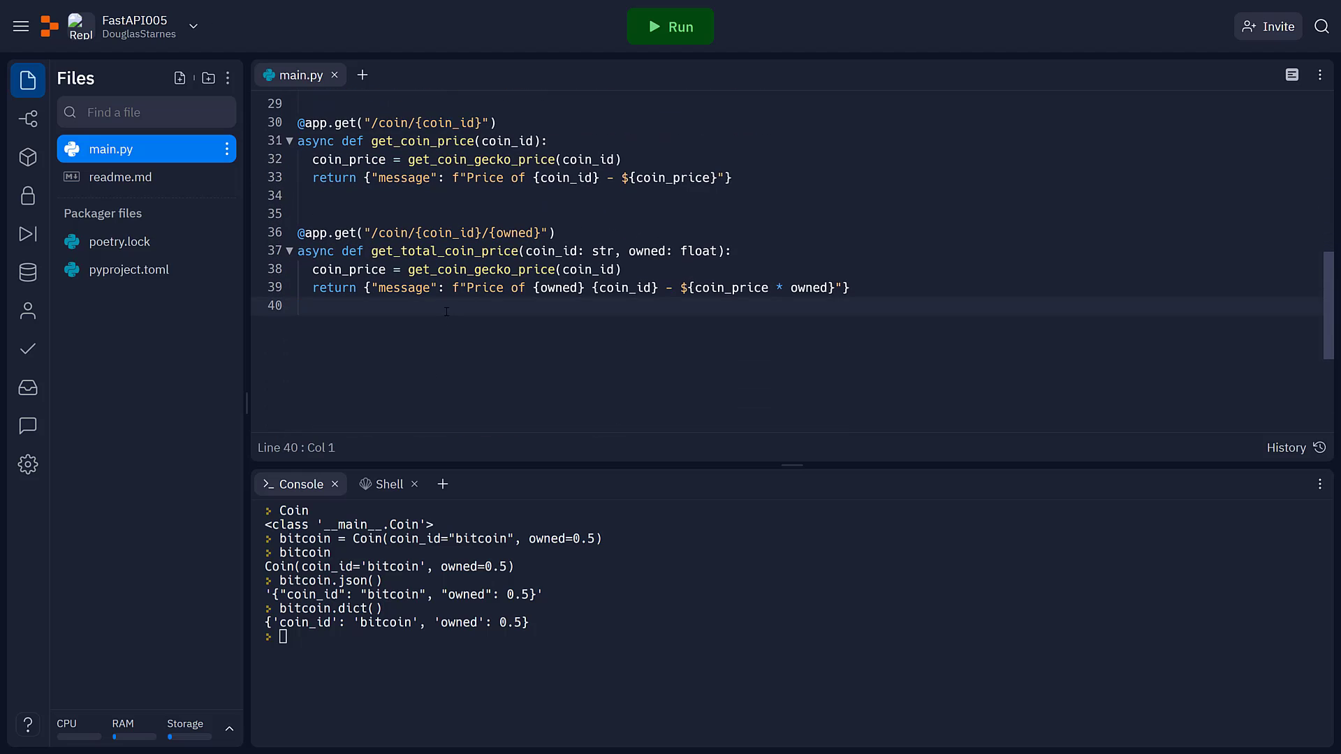
{"action": "type", "text": "@app.get("}
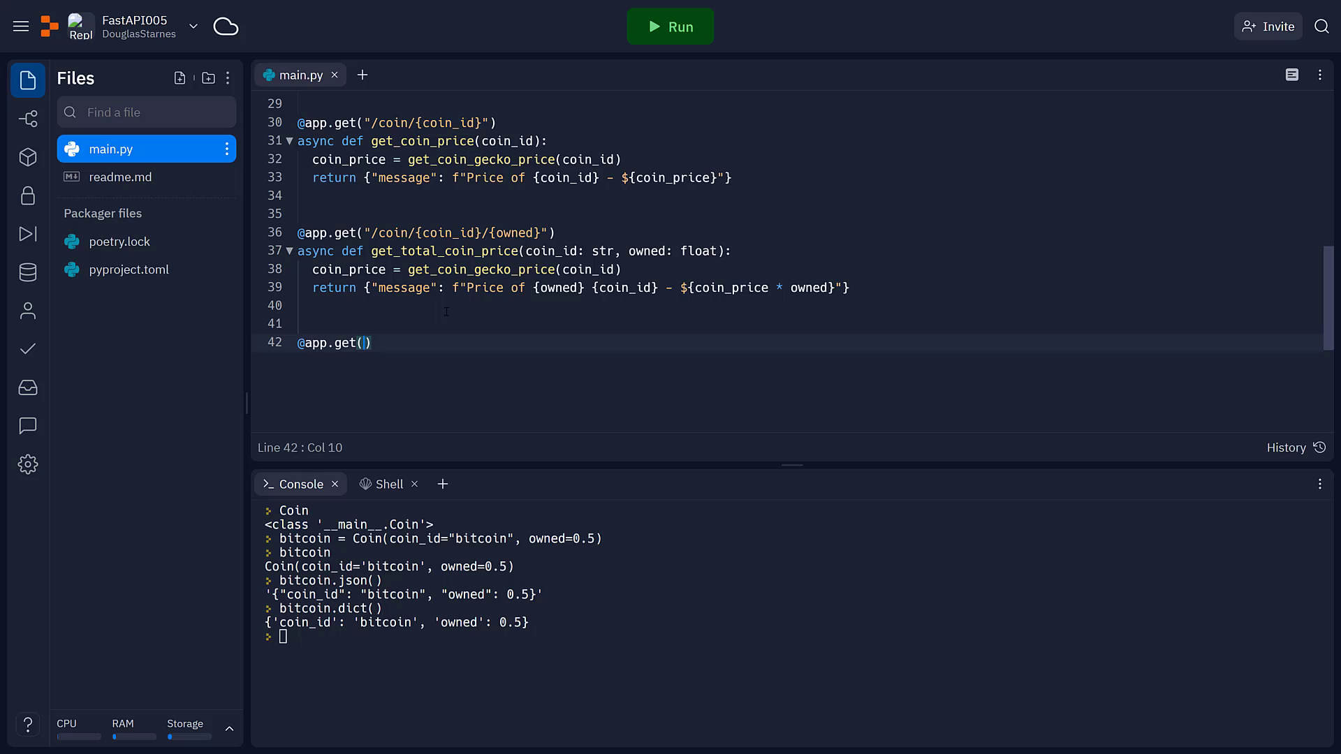
{"action": "type", "text": "\"/po\""}
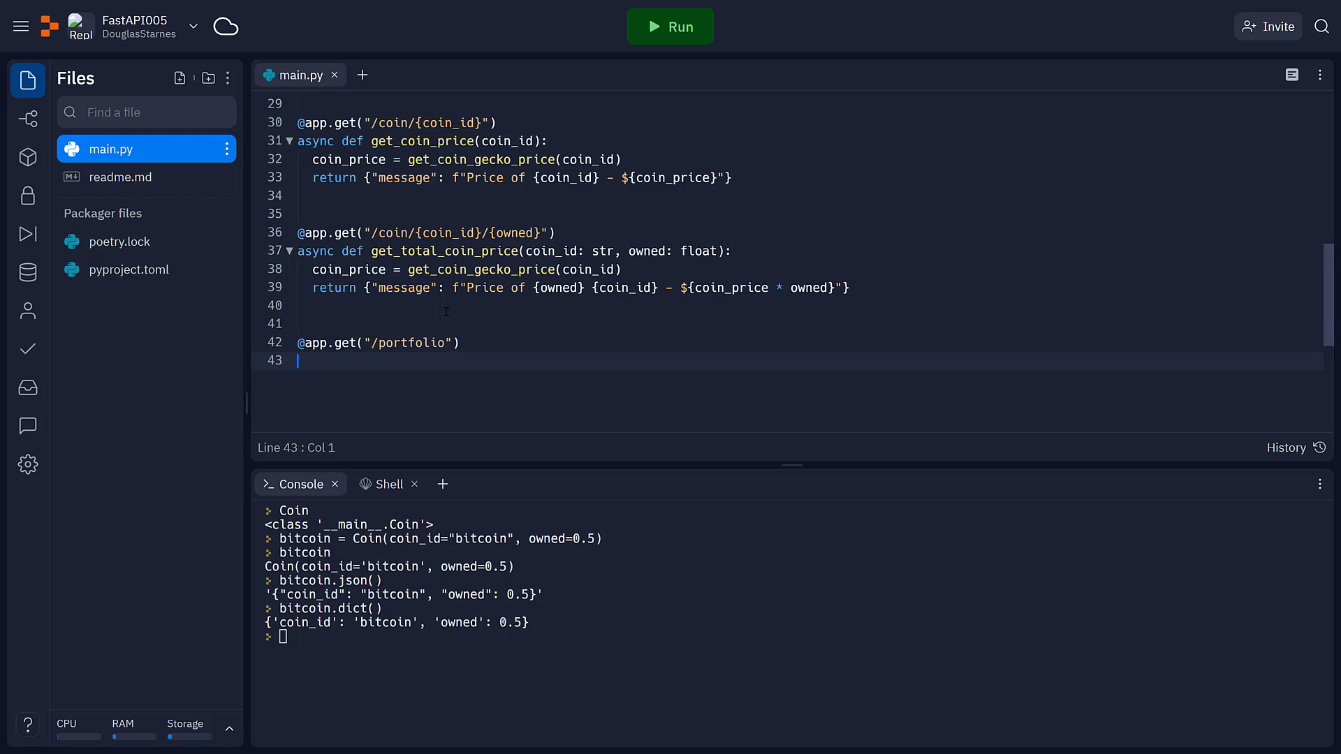
{"action": "type", "text": "async def get_"}
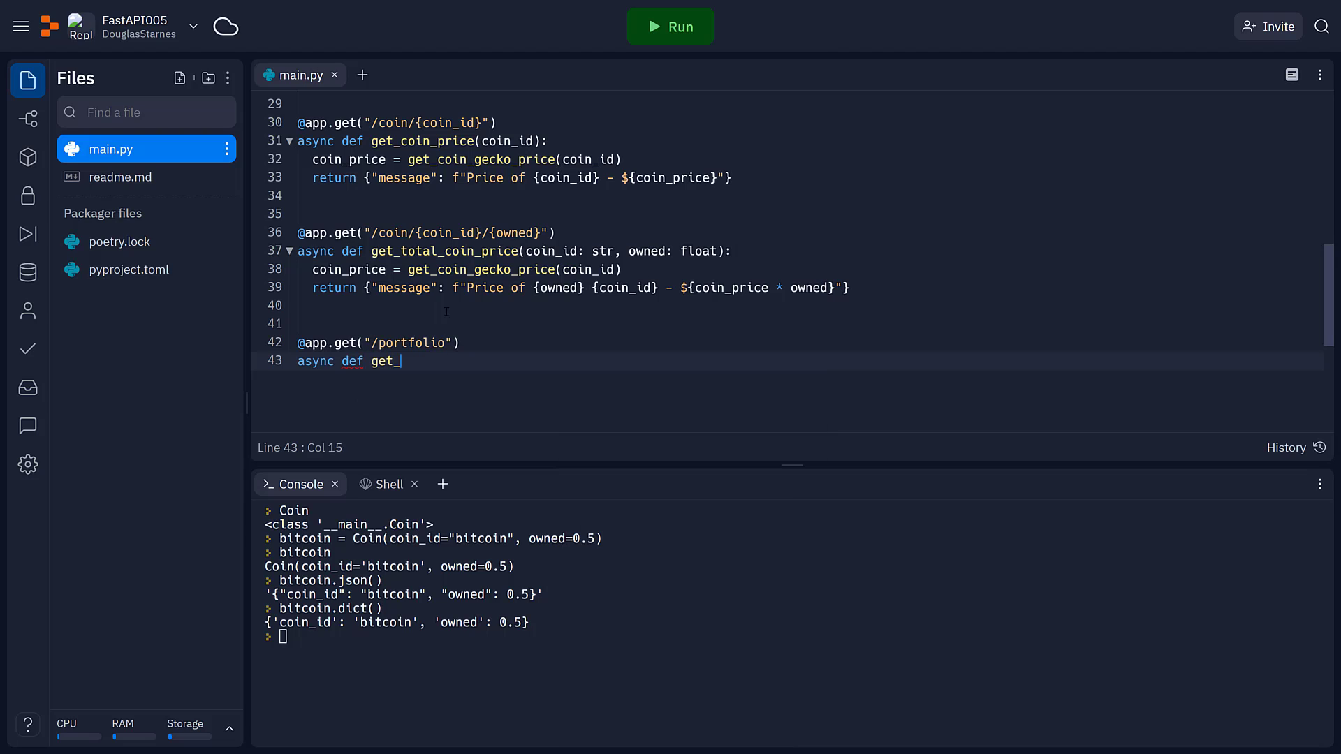
{"action": "type", "text": "port"}
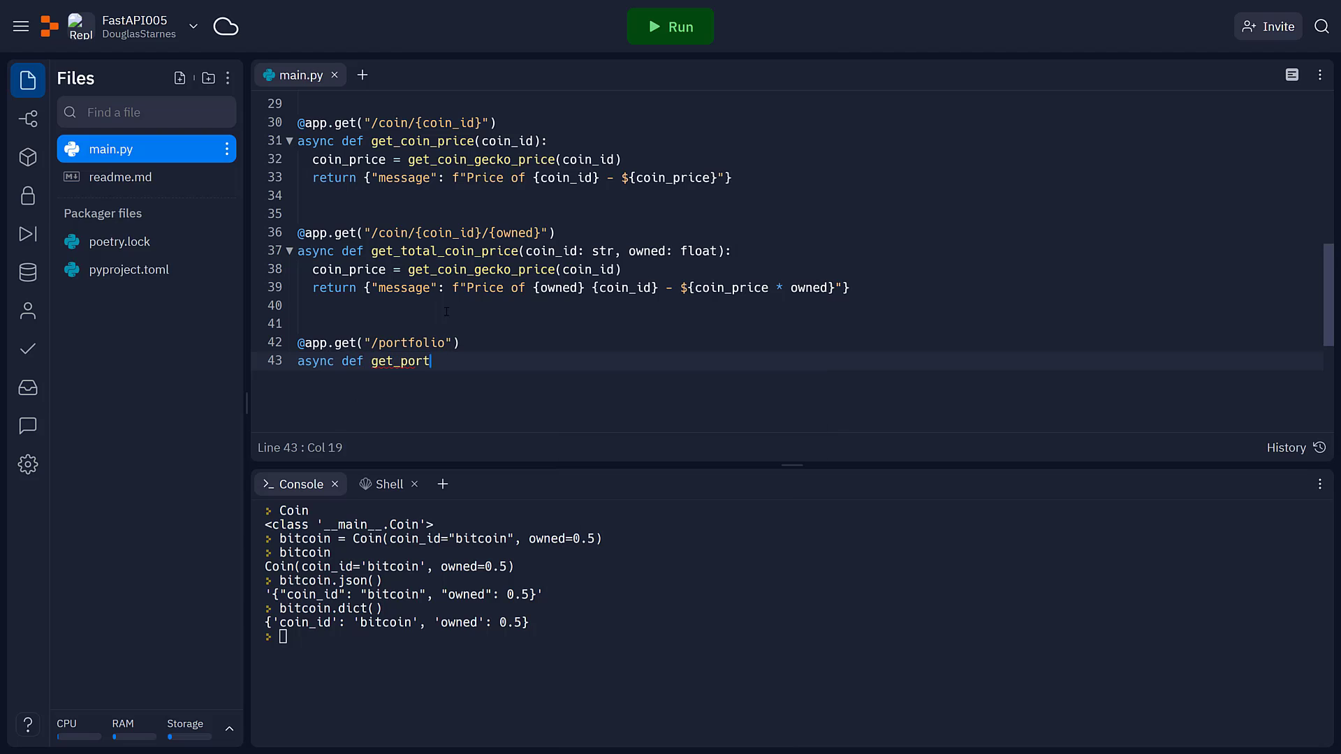
{"action": "type", "text": "folio"}
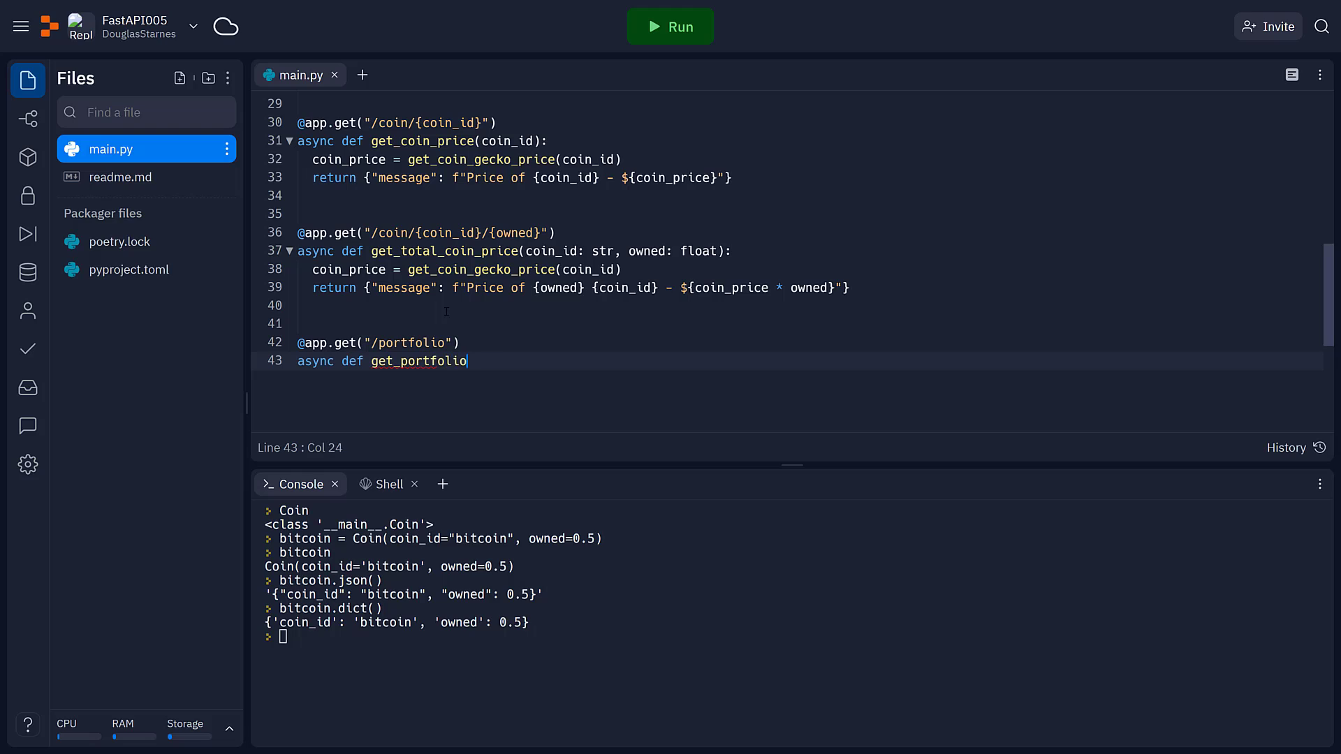
{"action": "type", "text": "():"}
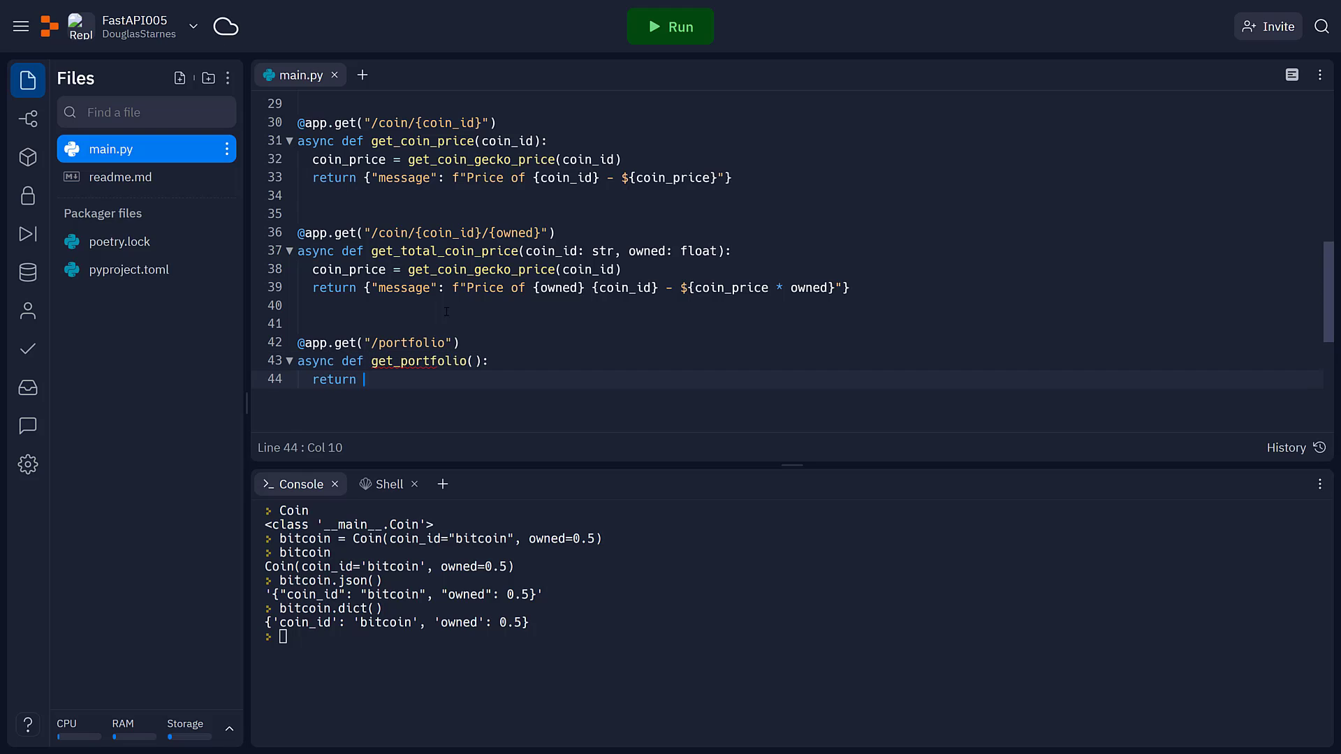
{"action": "type", "text": "portfo"}
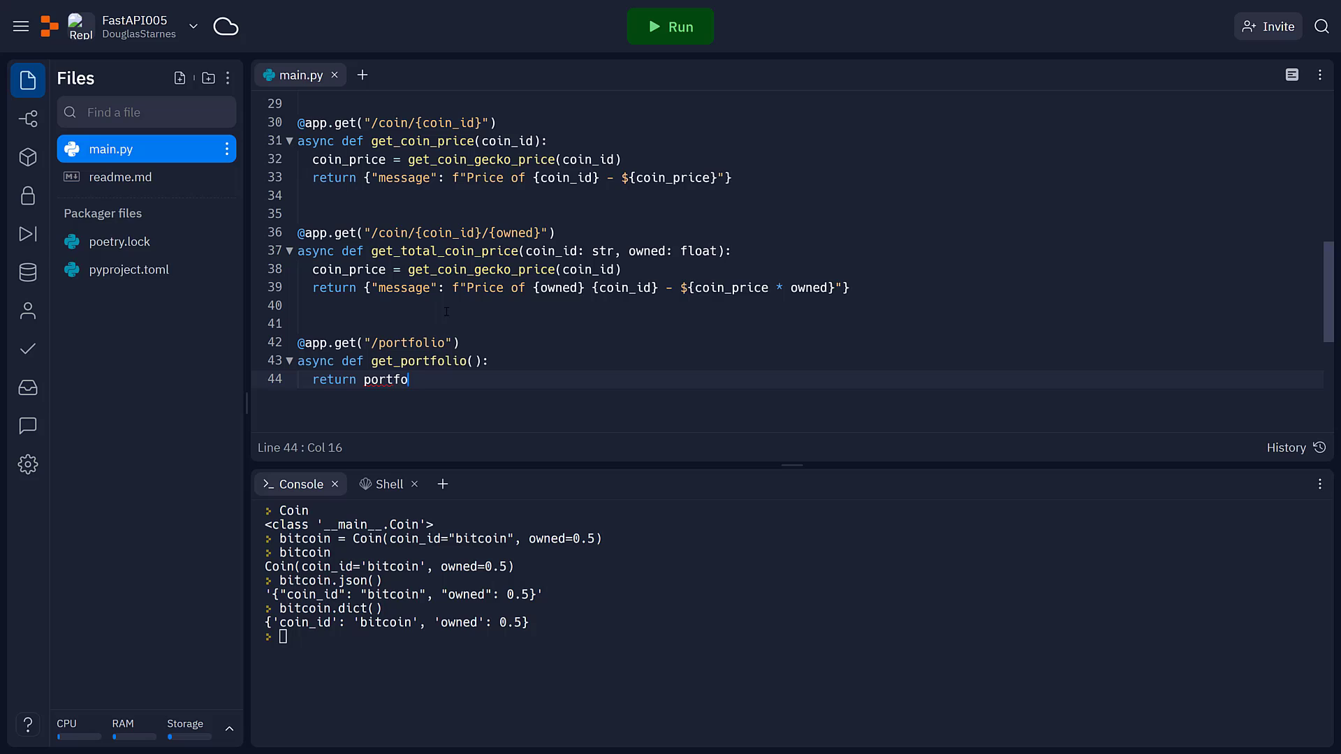
{"action": "type", "text": "lio"}
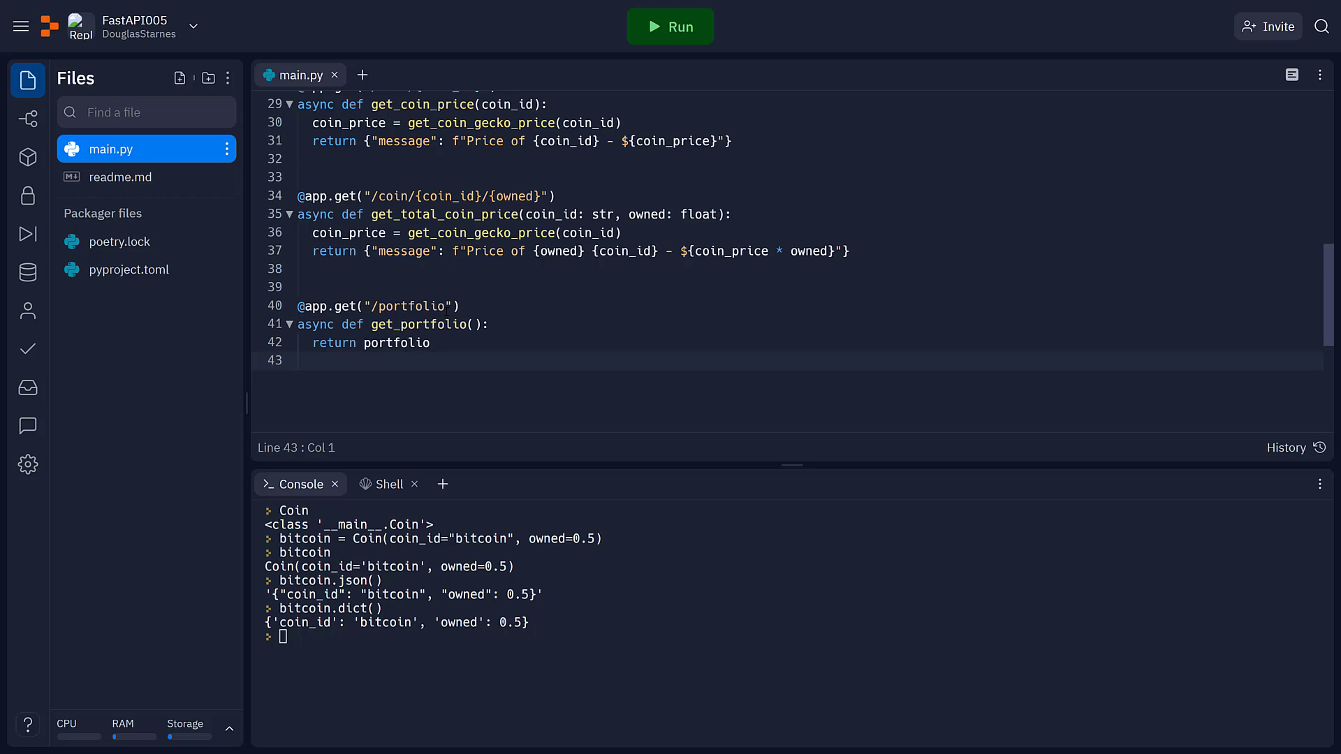
{"action": "left_click", "coordinate": [297, 360]}
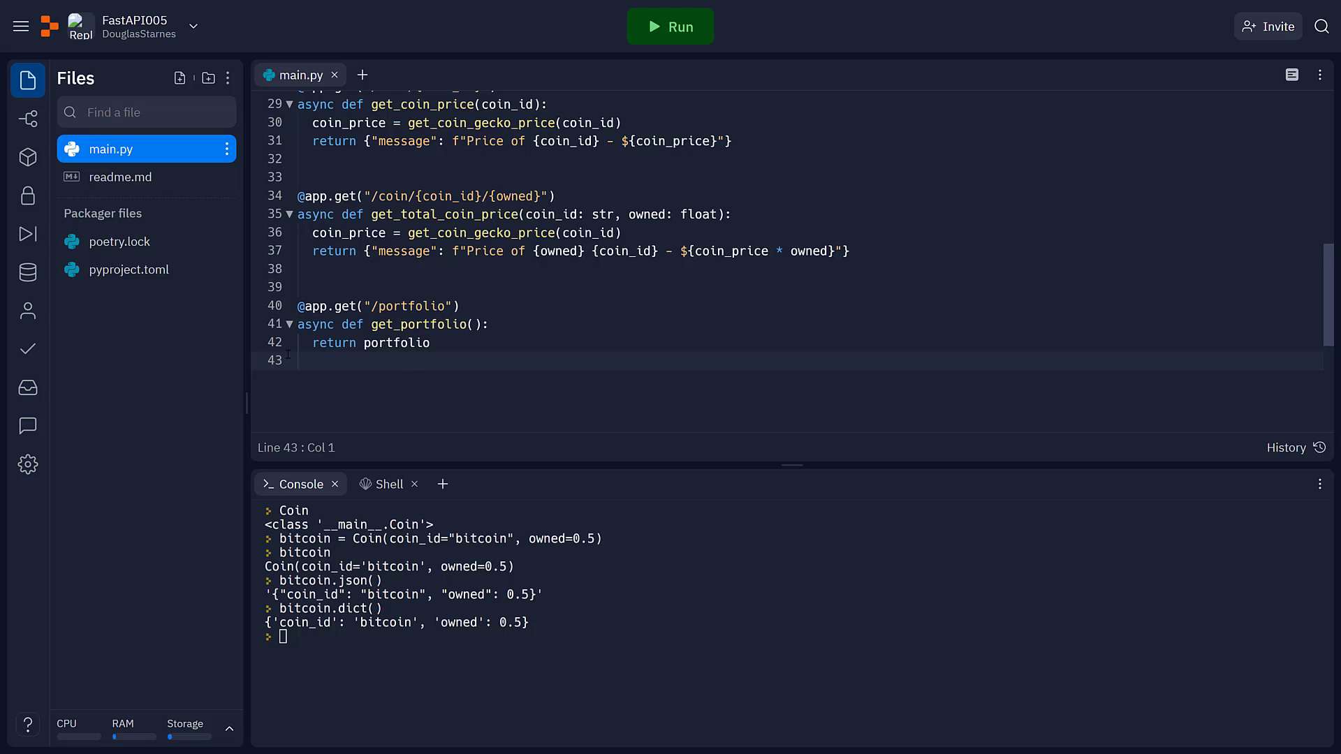
Start the server from the shell with uvicorn main:app --reload --host=0.0.0.0 --port=5000
{"action": "left_click", "coordinate": [122, 177]}
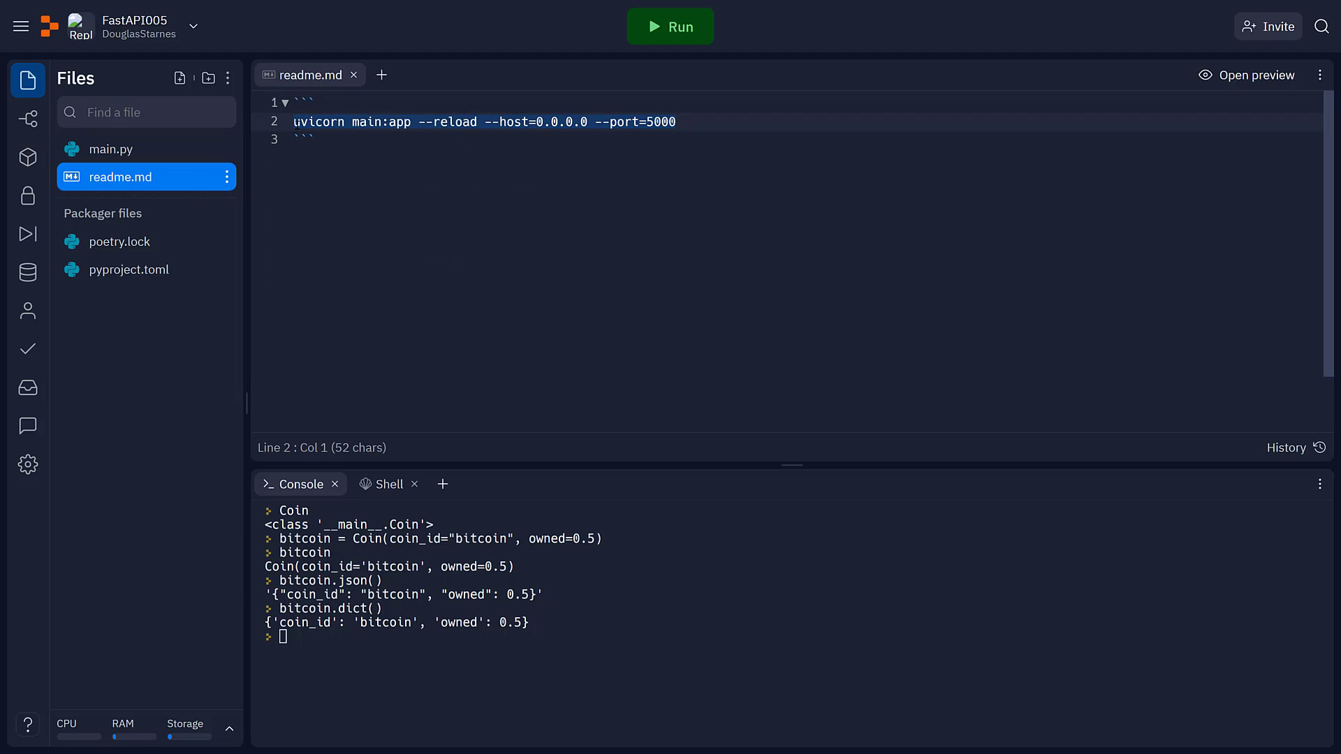
{"action": "left_click", "coordinate": [387, 484]}
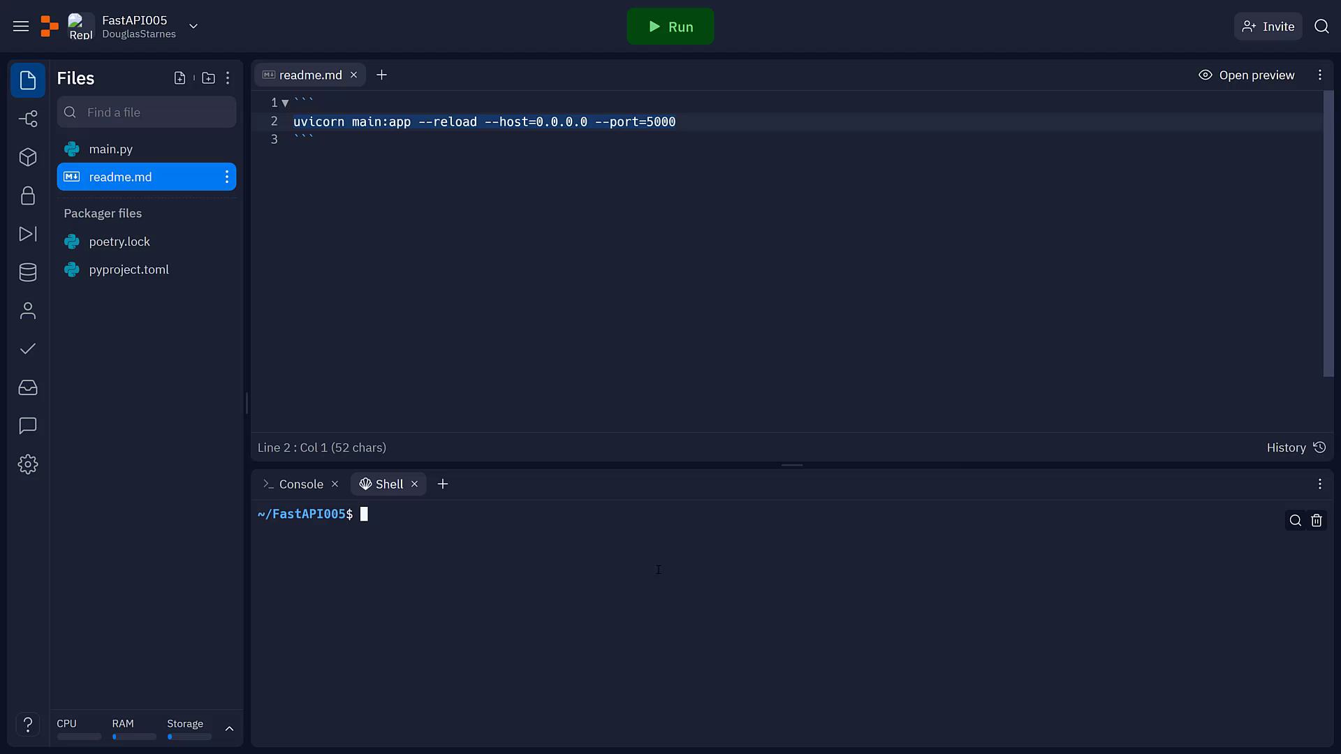
{"action": "type", "text": "uvicorn main:app --reload --host=0.0.0.0 --port=5000"}
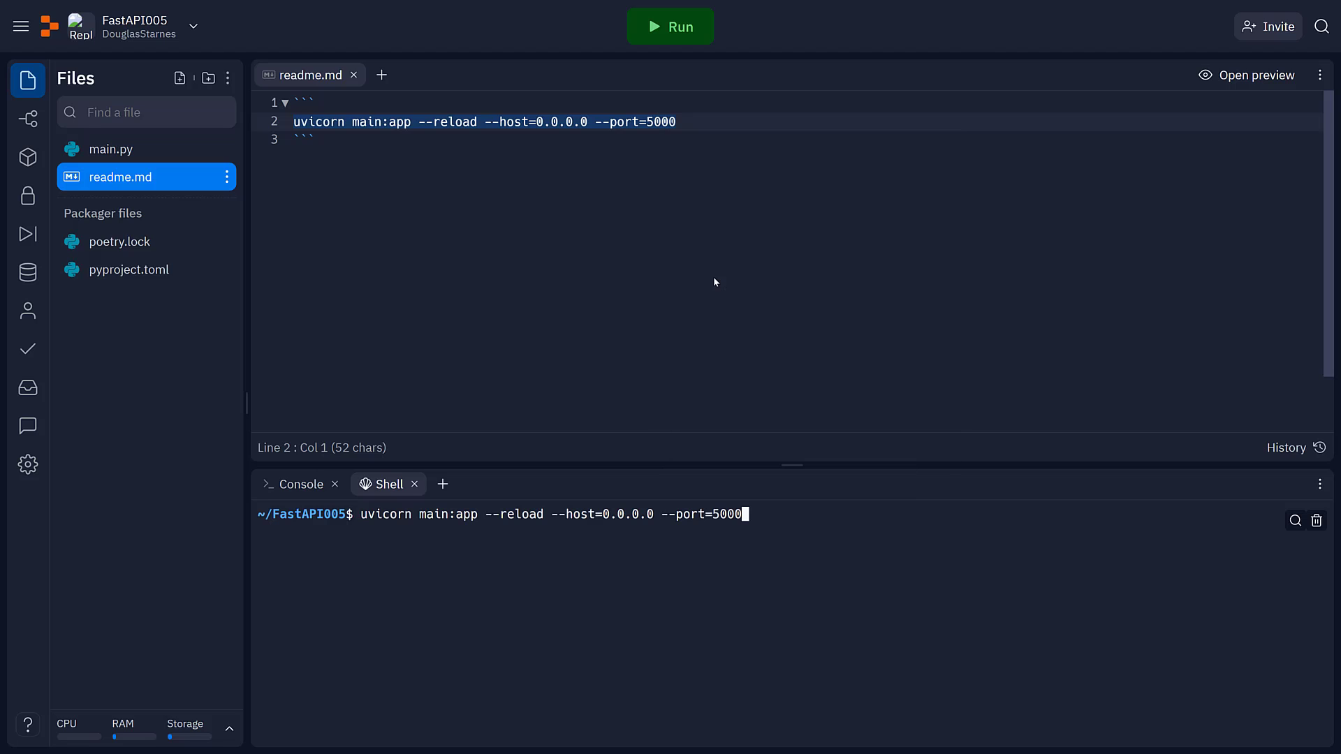
{"action": "key", "text": "Return"}
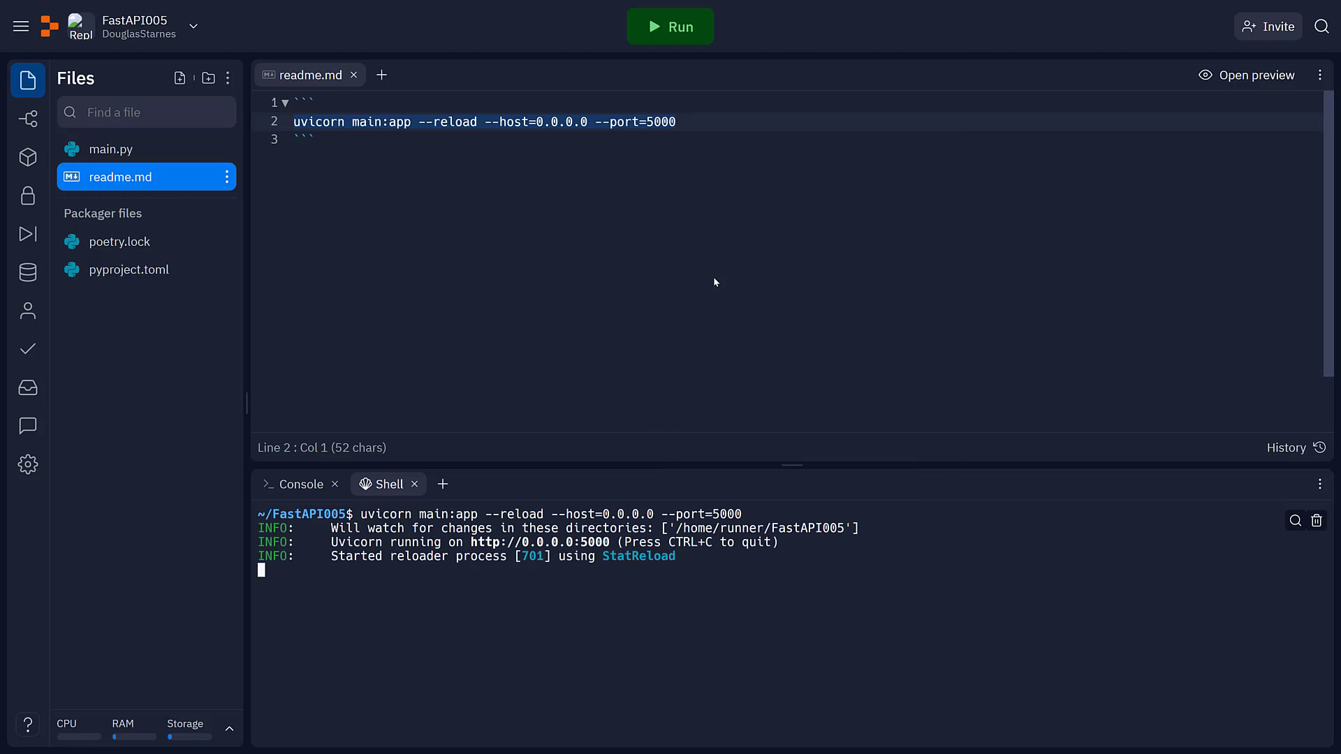
{"action": "left_click", "coordinate": [1254, 74]}
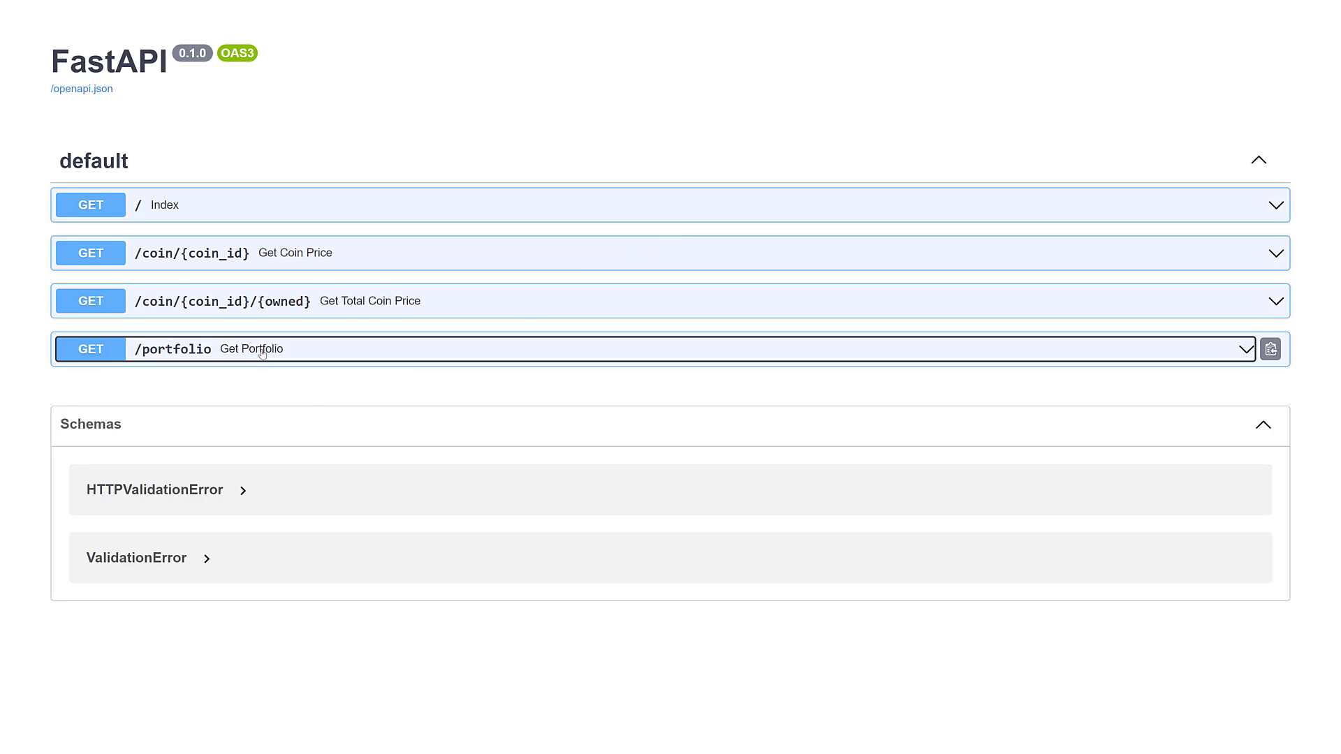
Execute GET /portfolio in Swagger UI and view the 200 response listing bitcoin, owned 0.5
{"action": "left_click", "coordinate": [599, 348]}
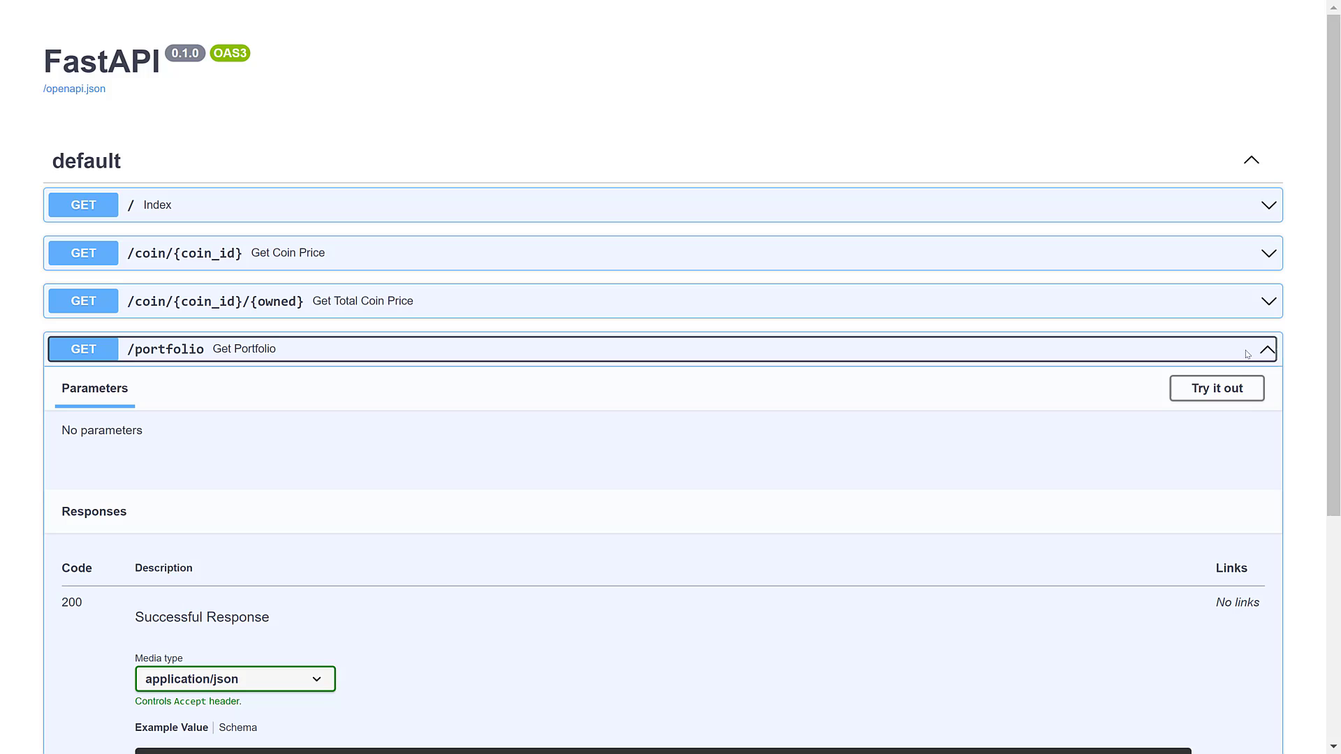
{"action": "left_click", "coordinate": [1216, 388]}
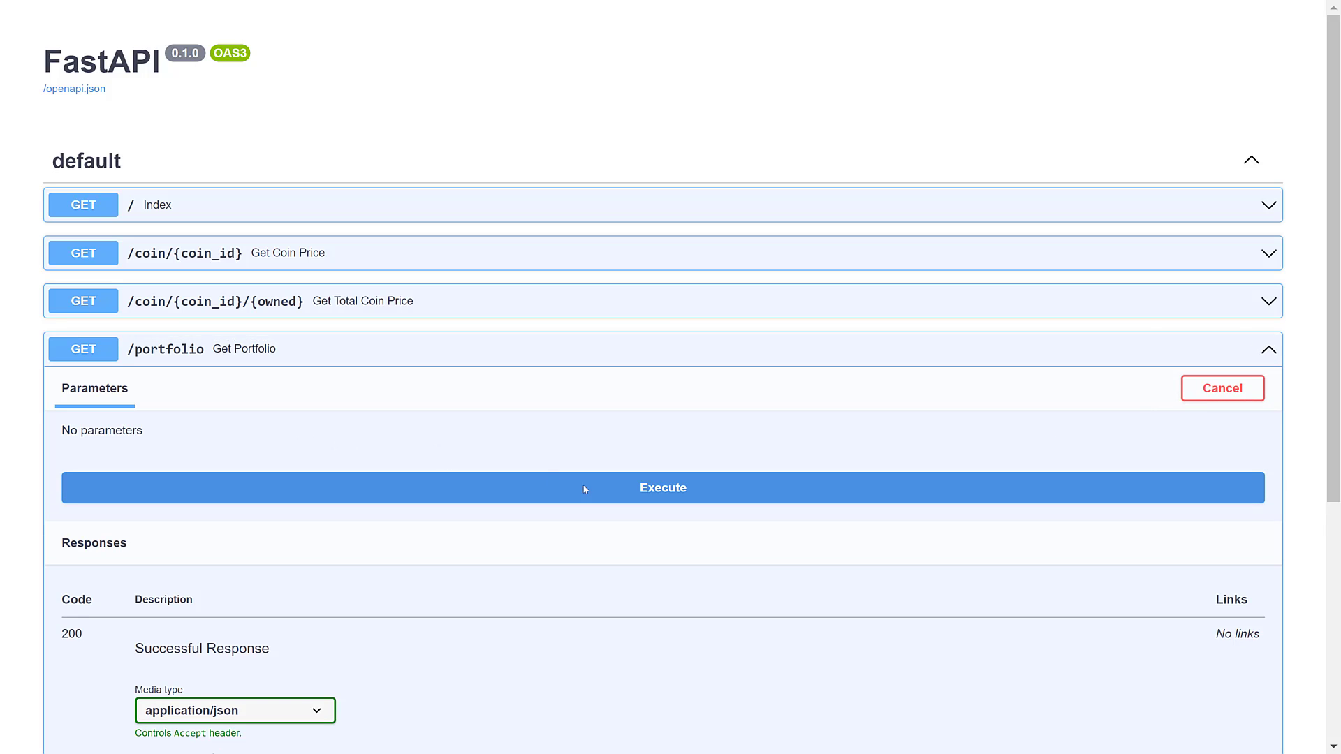
{"action": "left_click", "coordinate": [662, 488]}
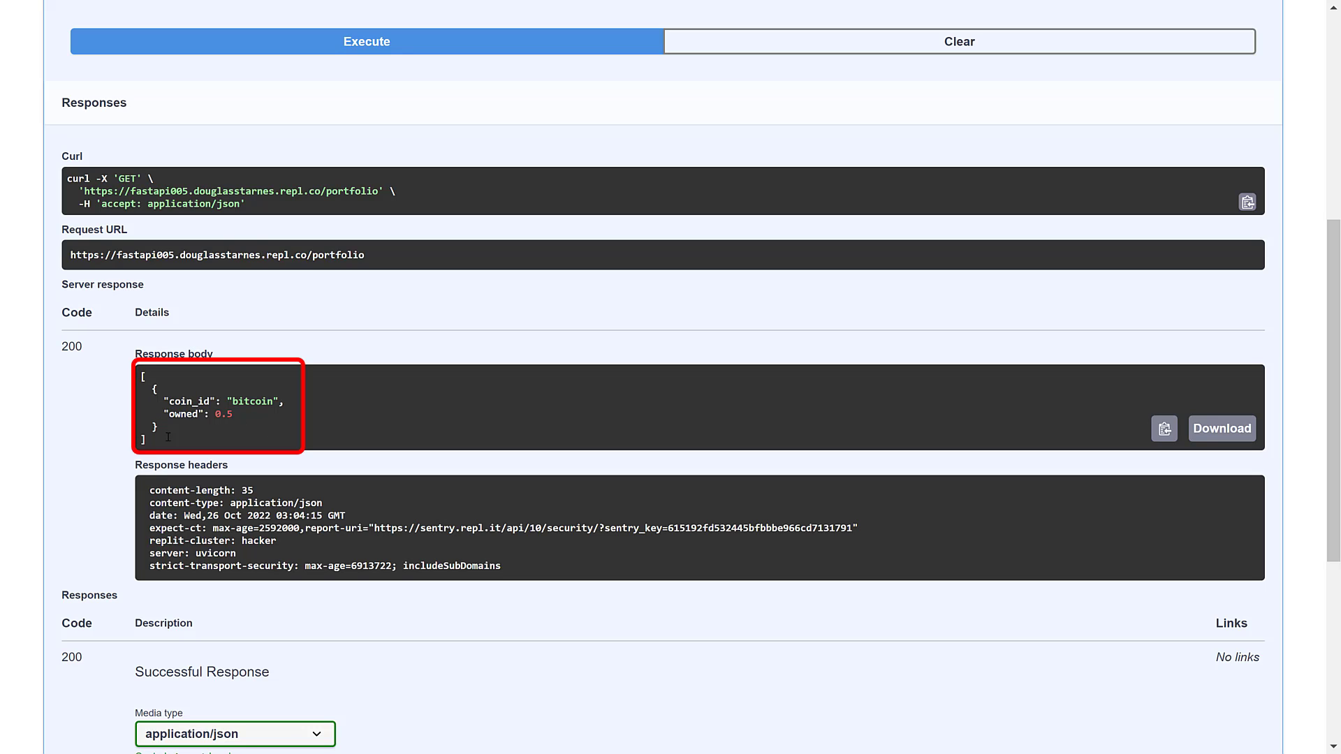
{"action": "mouse_move", "coordinate": [169, 439]}
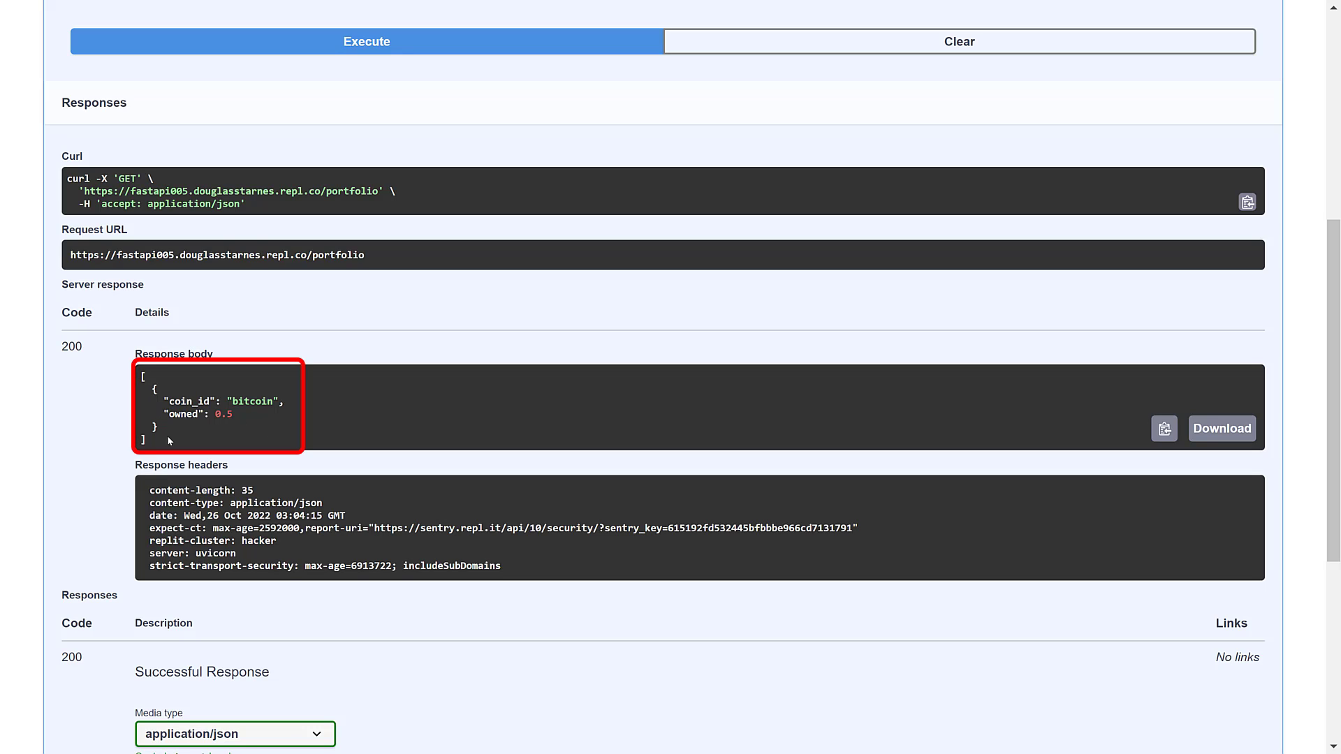